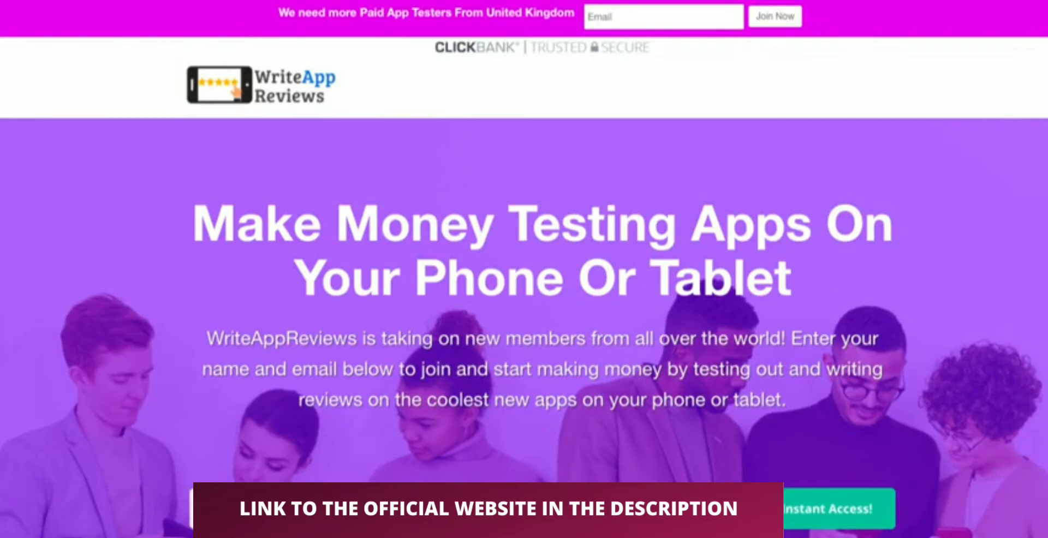
mouse_move(301, 61)
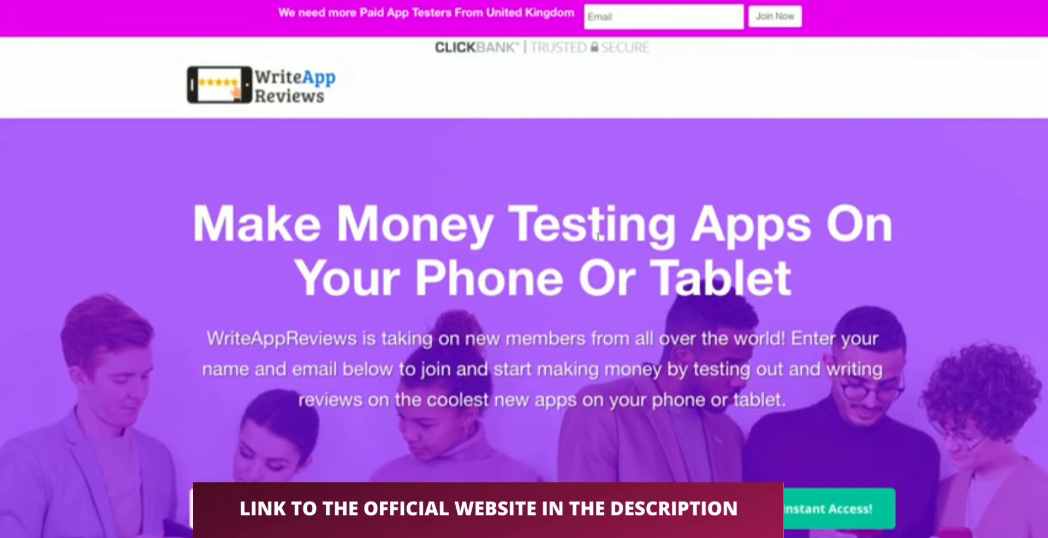
Review the sales page down to the $27.00 one-time price and FAQ, then join to enter the members area
scroll(down, 3)
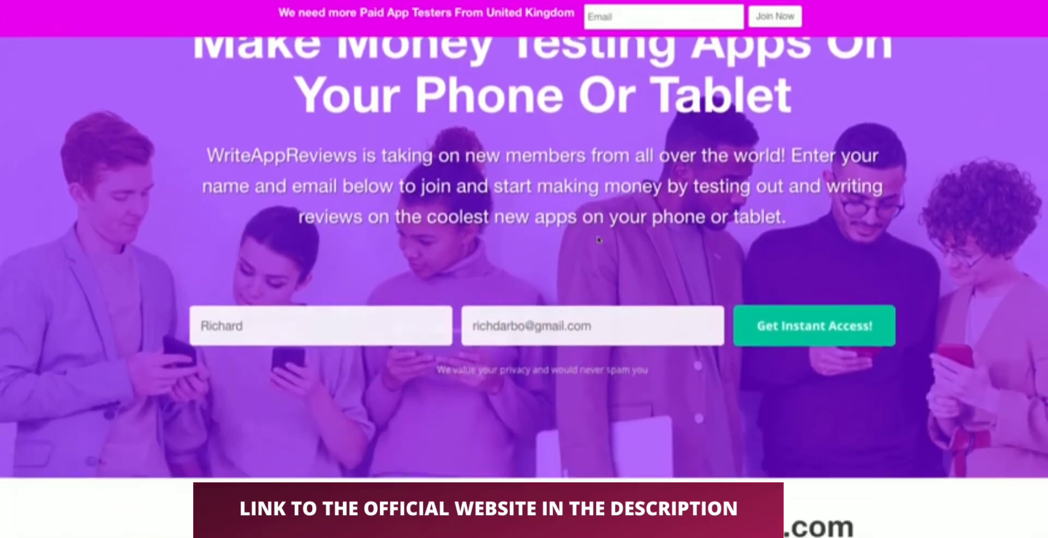
scroll(down, 3)
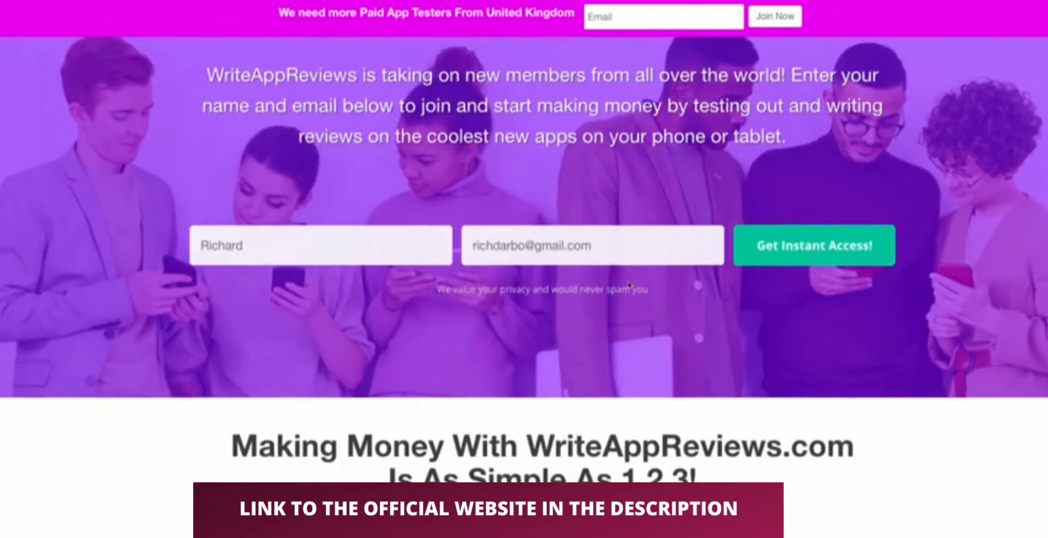
scroll(down, 3)
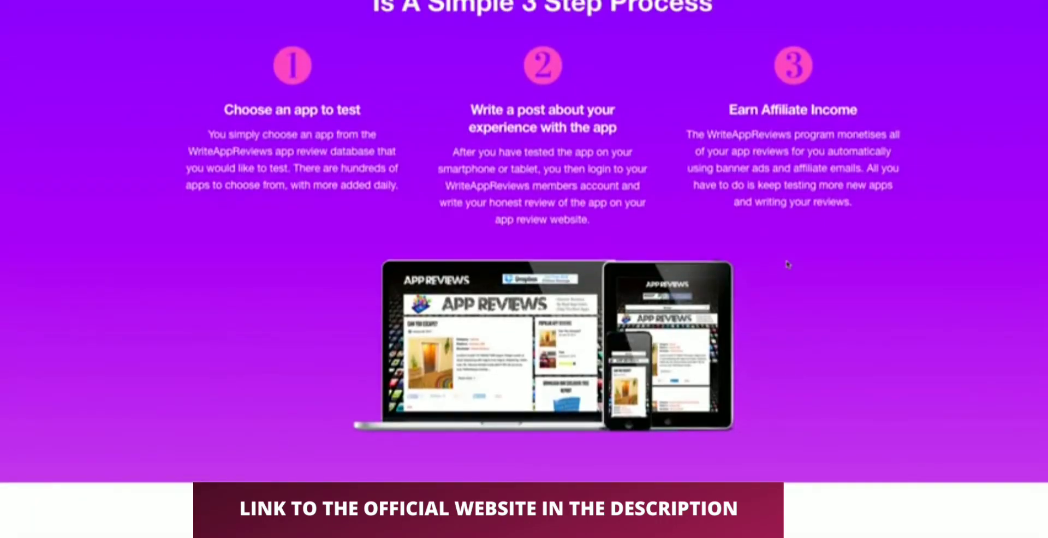
scroll(down, 3)
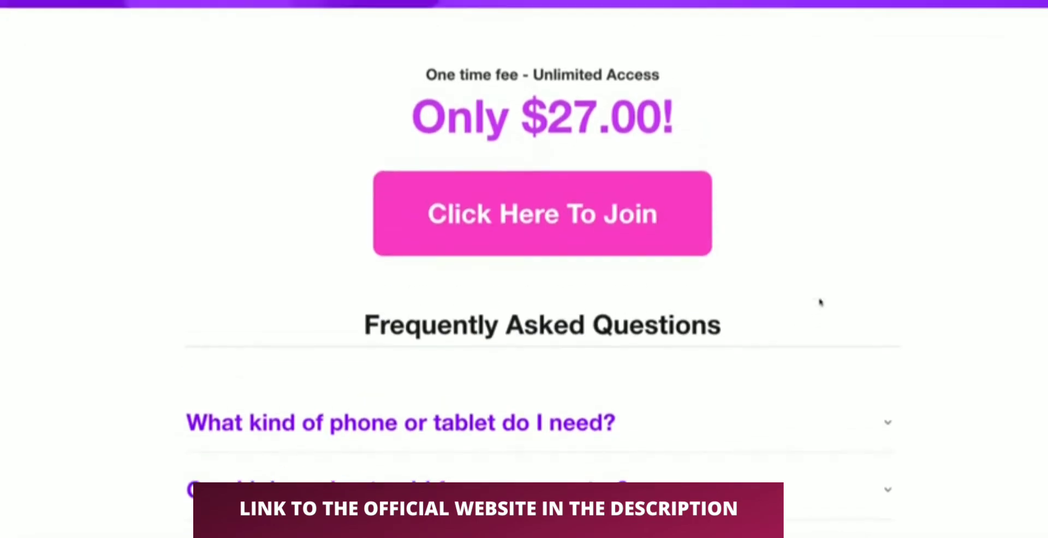
click(541, 214)
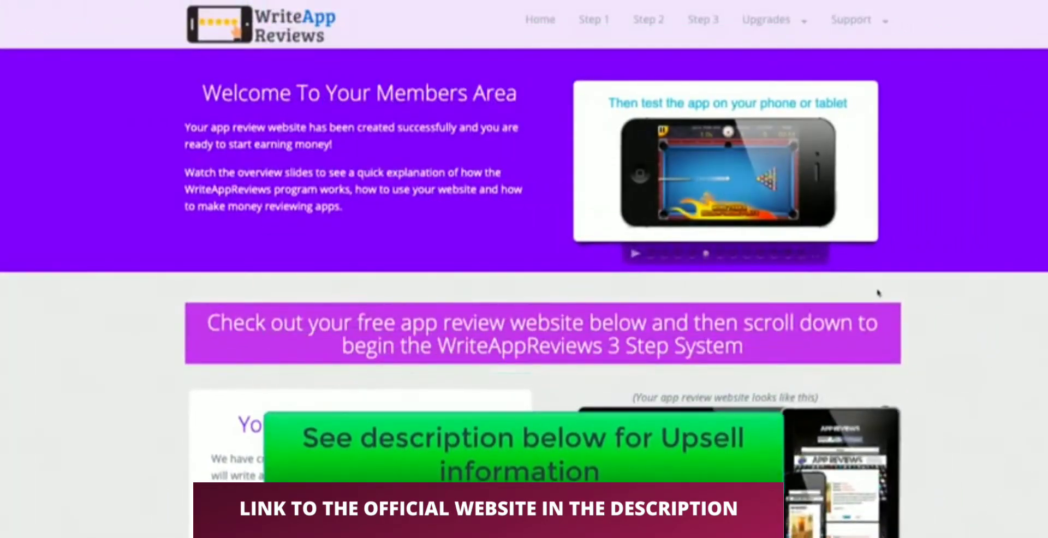
Move down the Members Area page to the Step 1, Step 2 and Step 3 cards
scroll(down, 3)
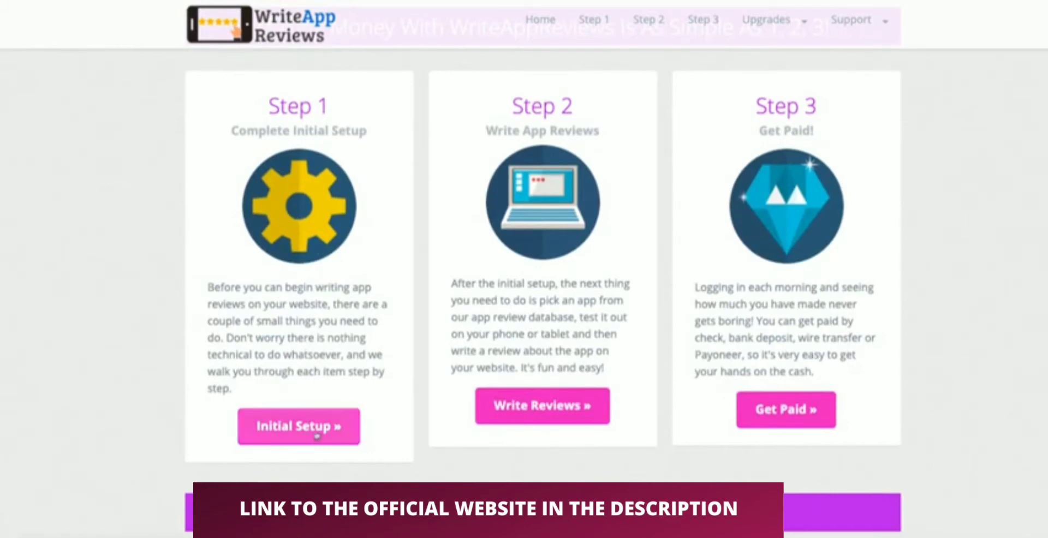
Go into the Step 1 Initial Setup guide and read through it
click(298, 425)
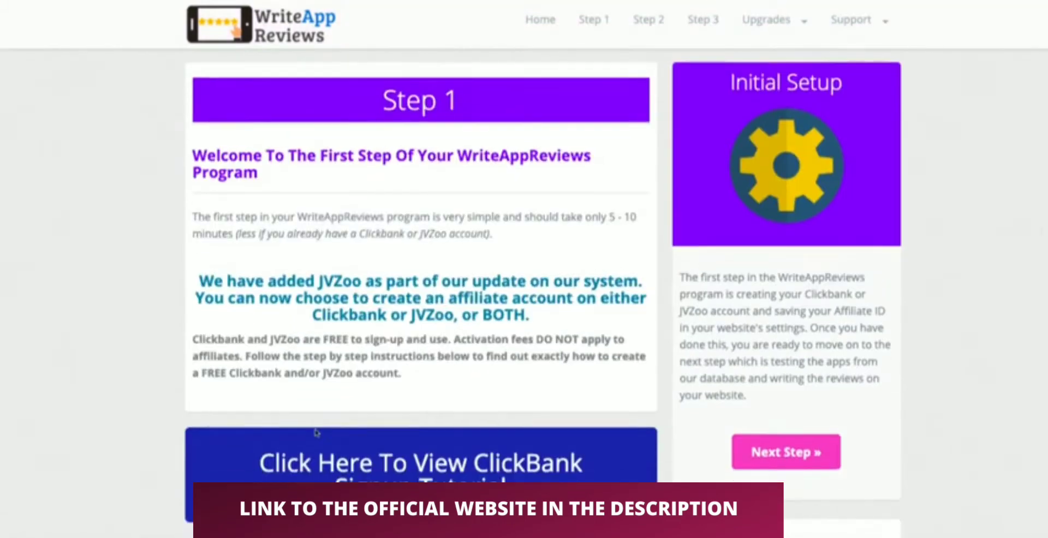
scroll(down, 3)
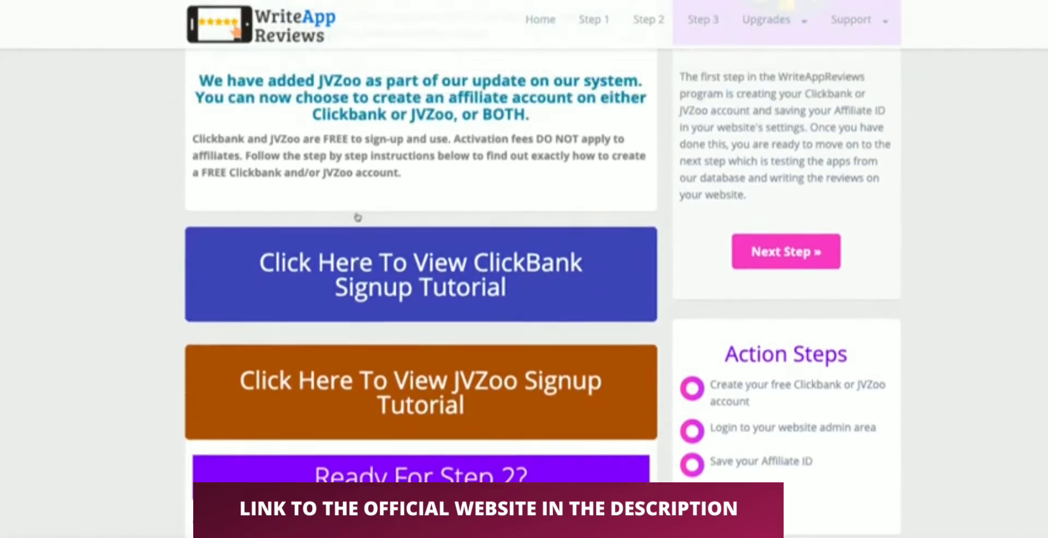
scroll(up, 3)
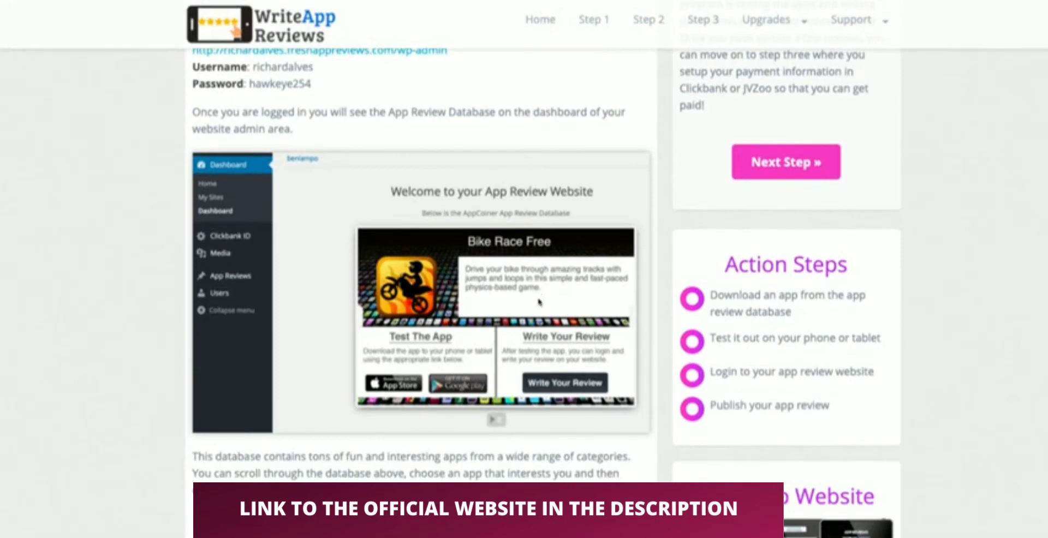
mouse_move(528, 310)
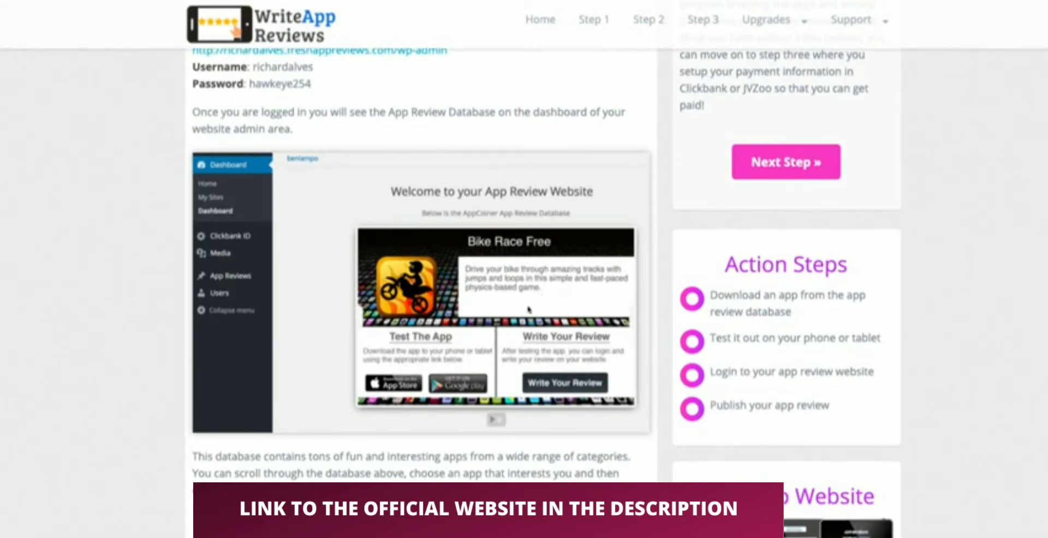
Read through the Step 2 guide with the app database and Edit App Review screenshots
scroll(down, 3)
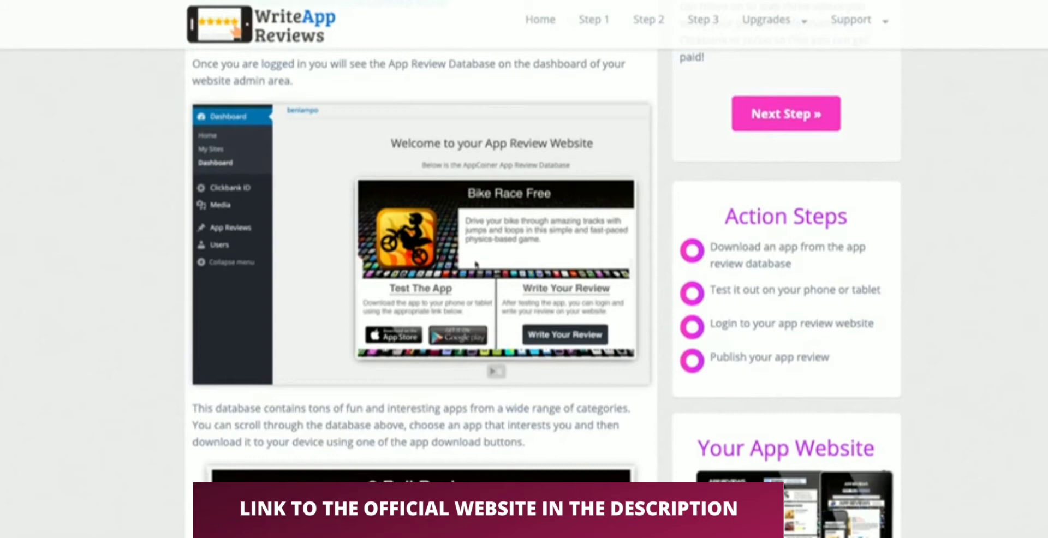
scroll(down, 3)
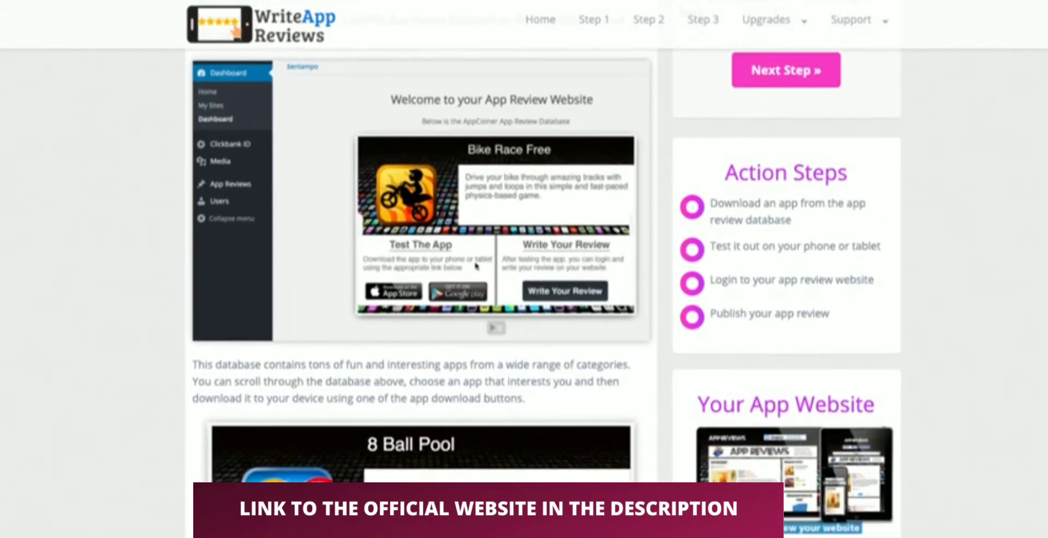
scroll(down, 3)
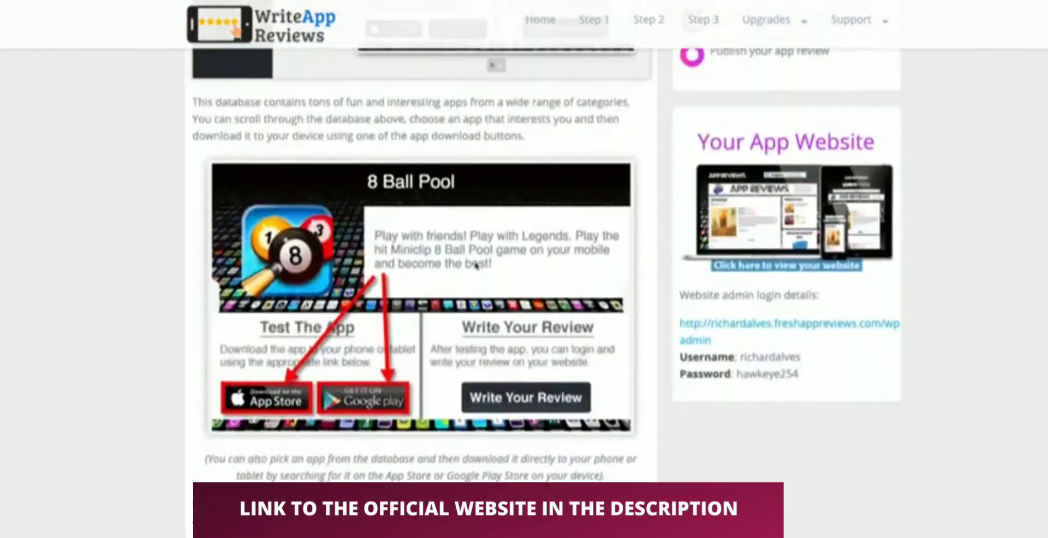
scroll(down, 3)
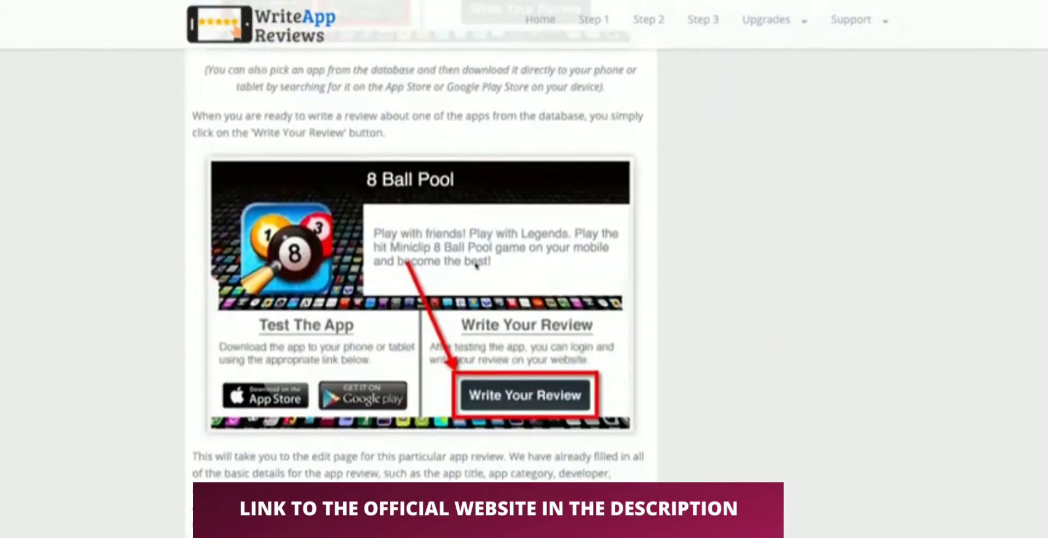
scroll(down, 3)
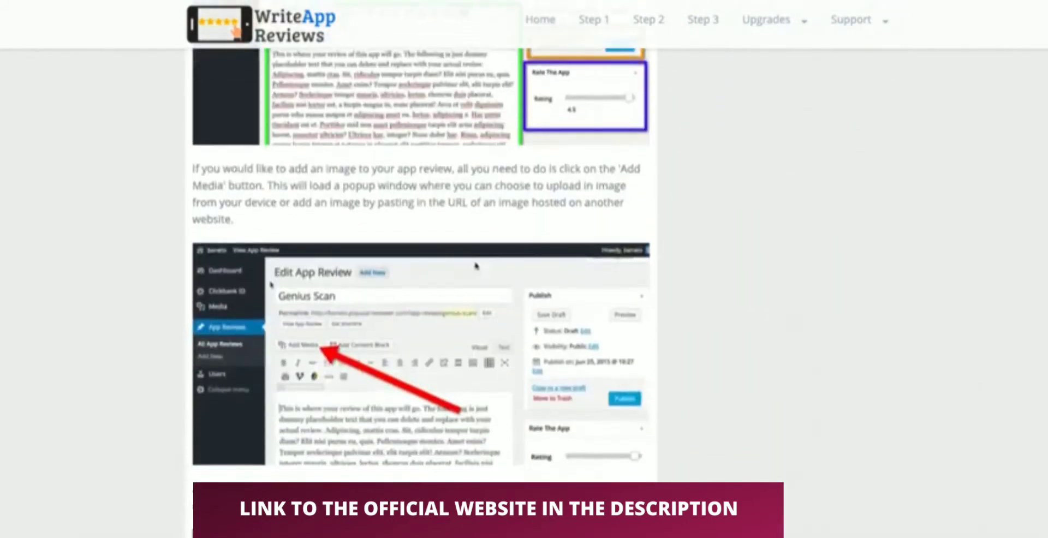
scroll(down, 3)
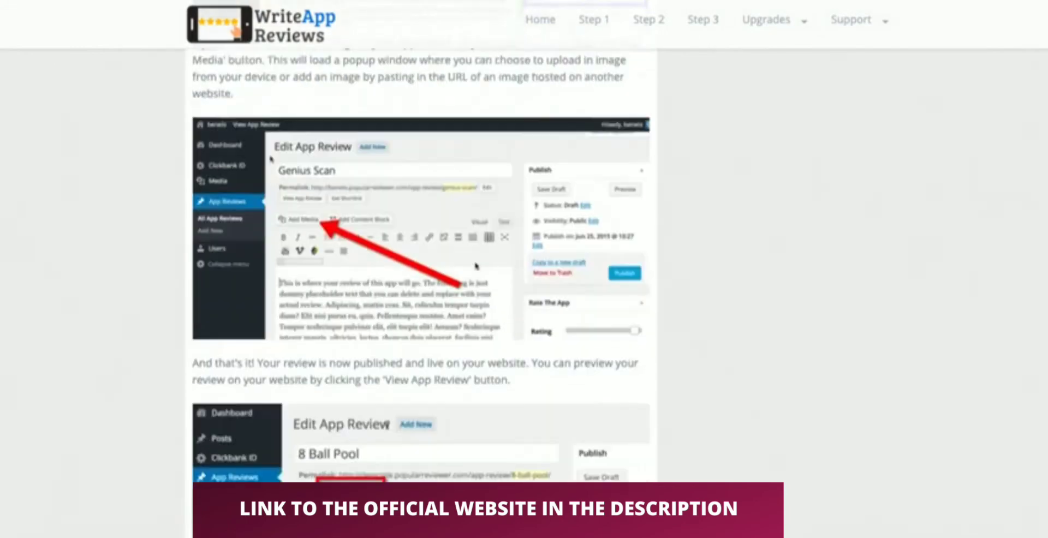
scroll(down, 3)
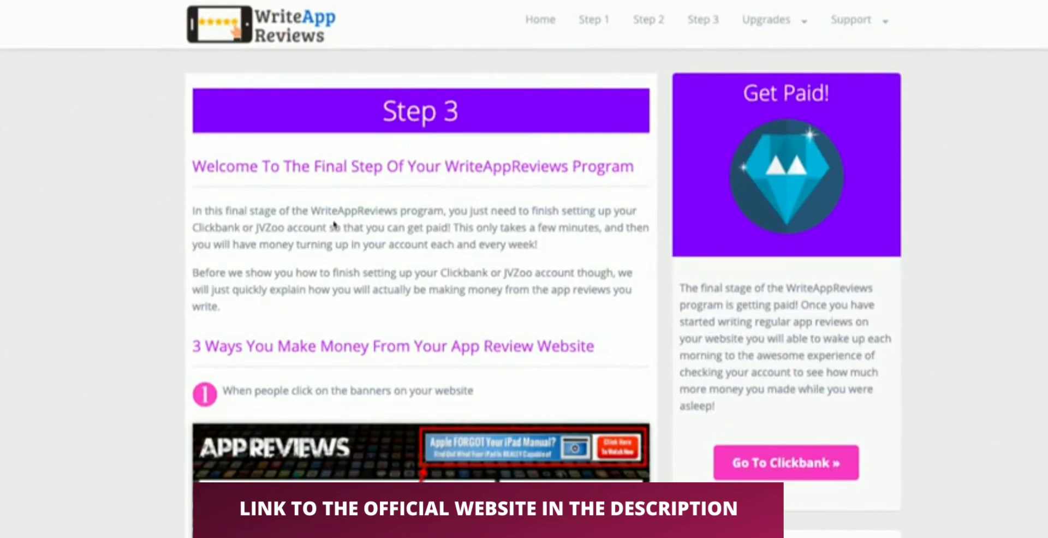
Read the Step 3 Get Paid methods: Ad Banners, Email Opt-in List and the redirect example
scroll(down, 3)
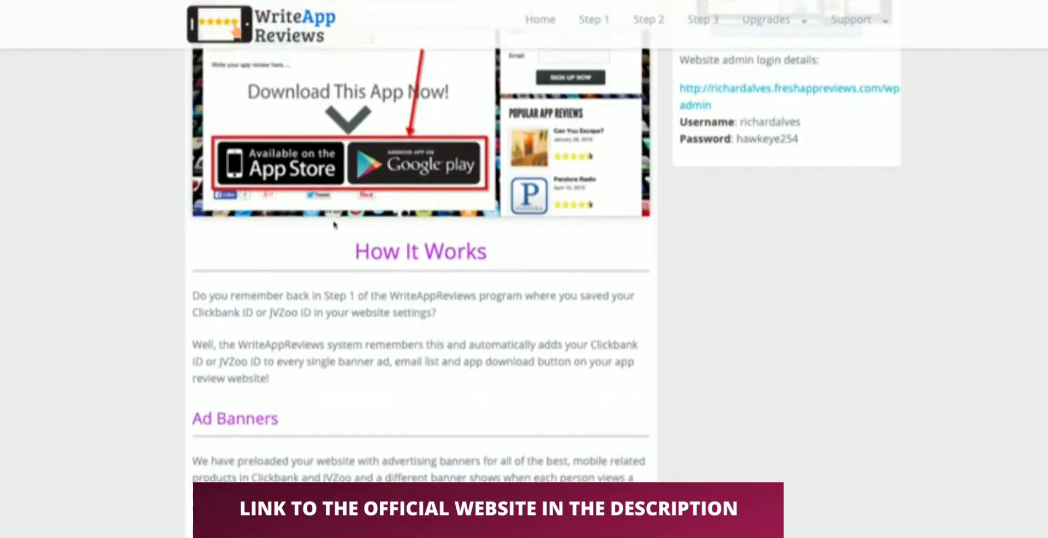
scroll(down, 3)
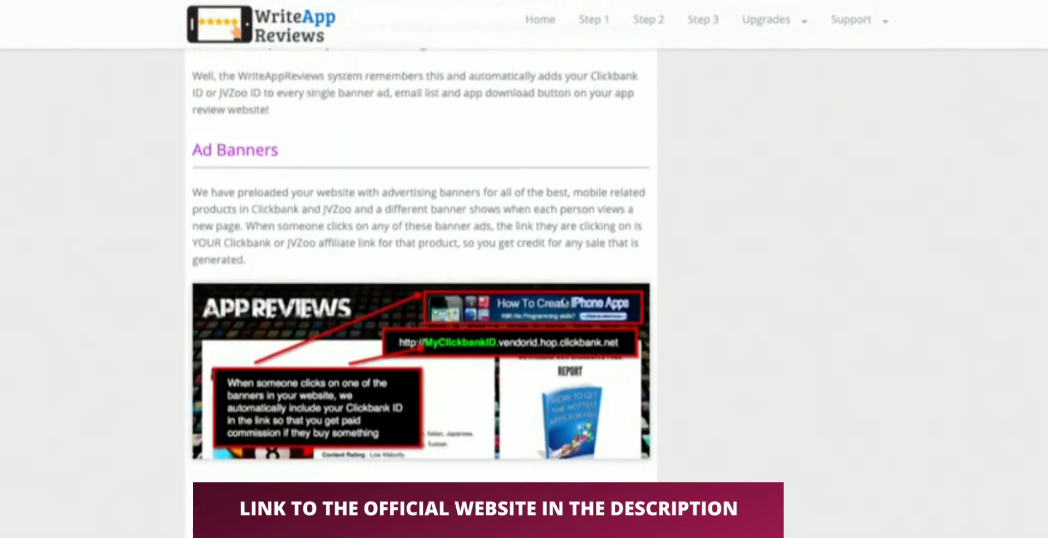
scroll(down, 3)
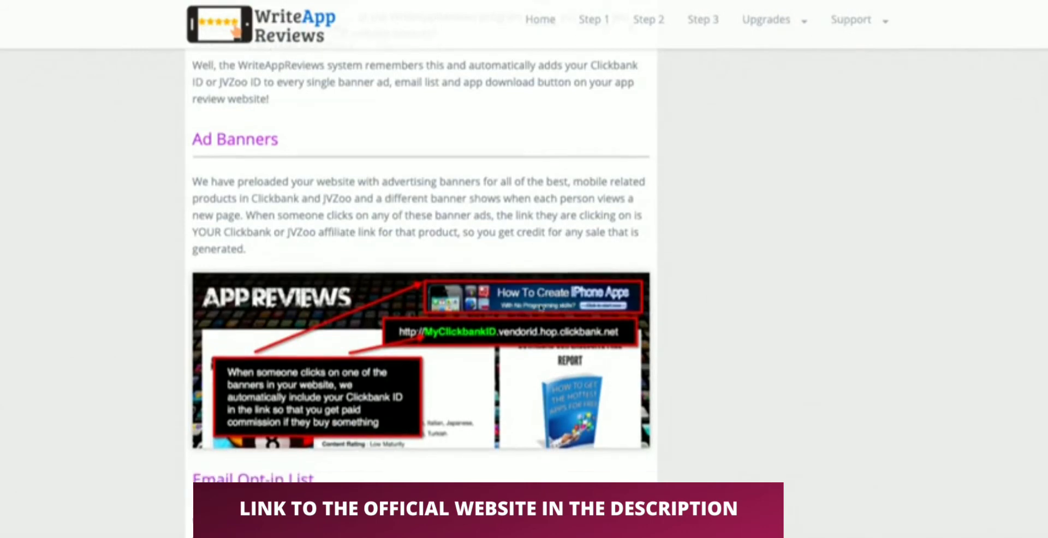
scroll(down, 3)
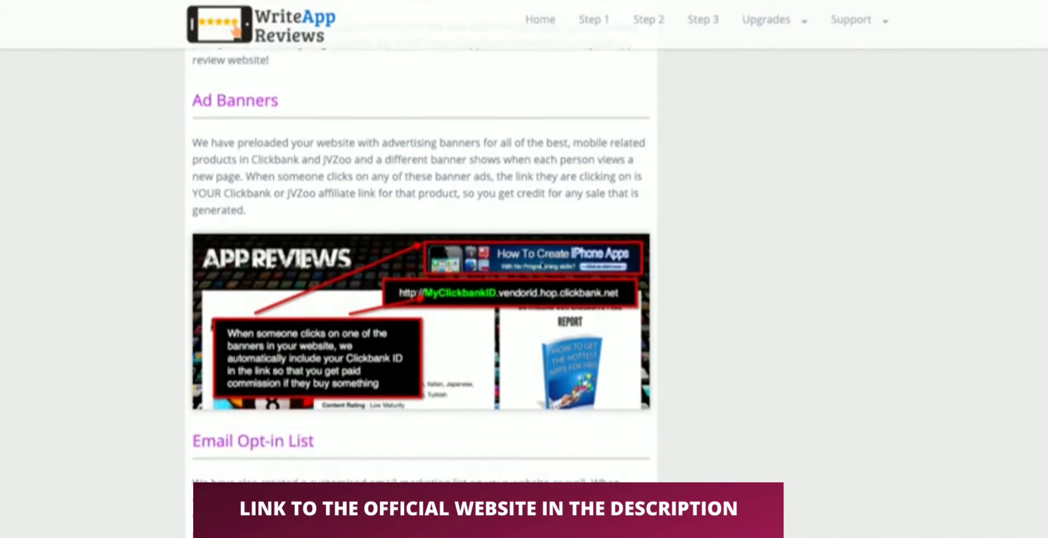
scroll(down, 3)
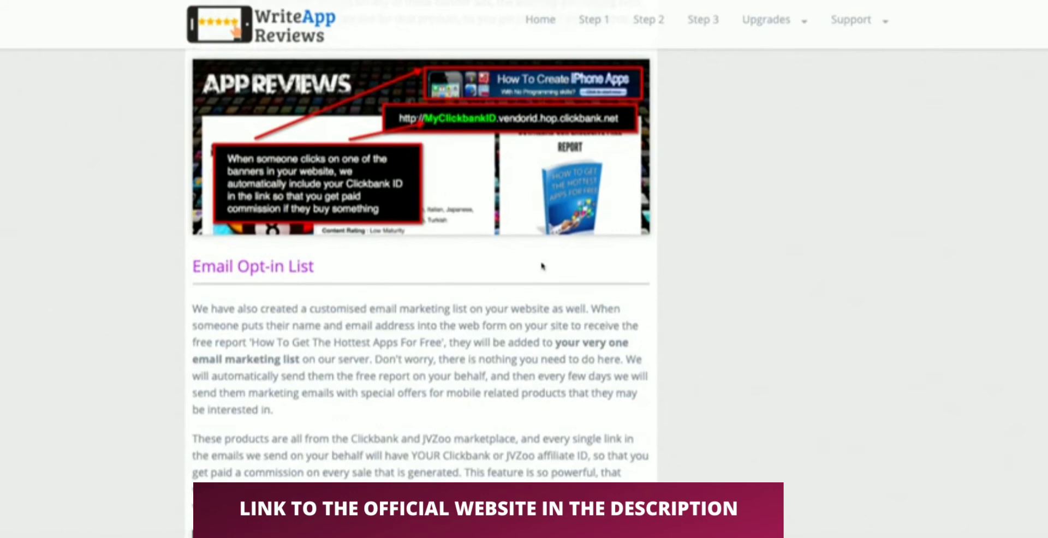
scroll(down, 3)
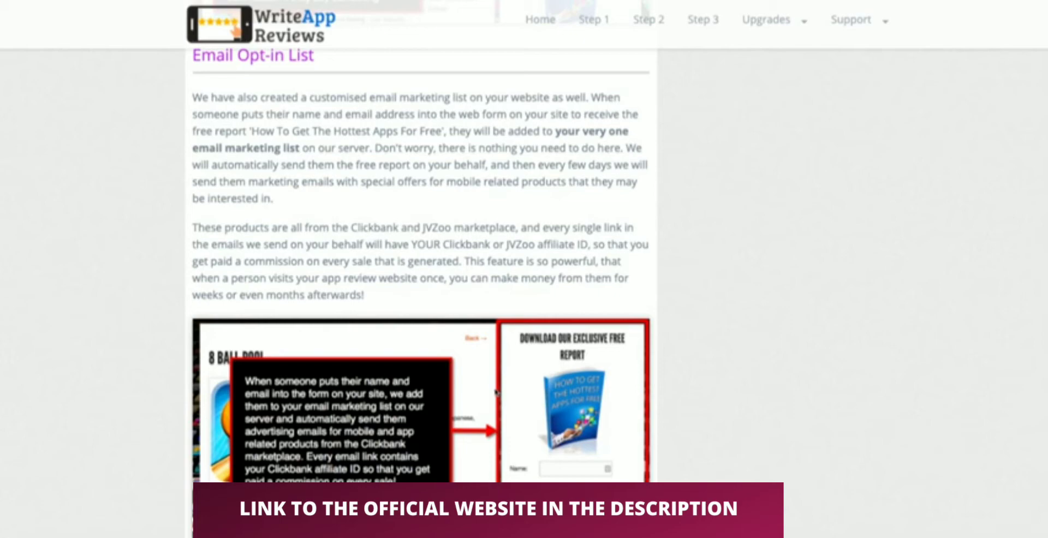
Continue down to the Getting Paid By Clickbank section, then switch to the App Review Website dashboard
scroll(down, 3)
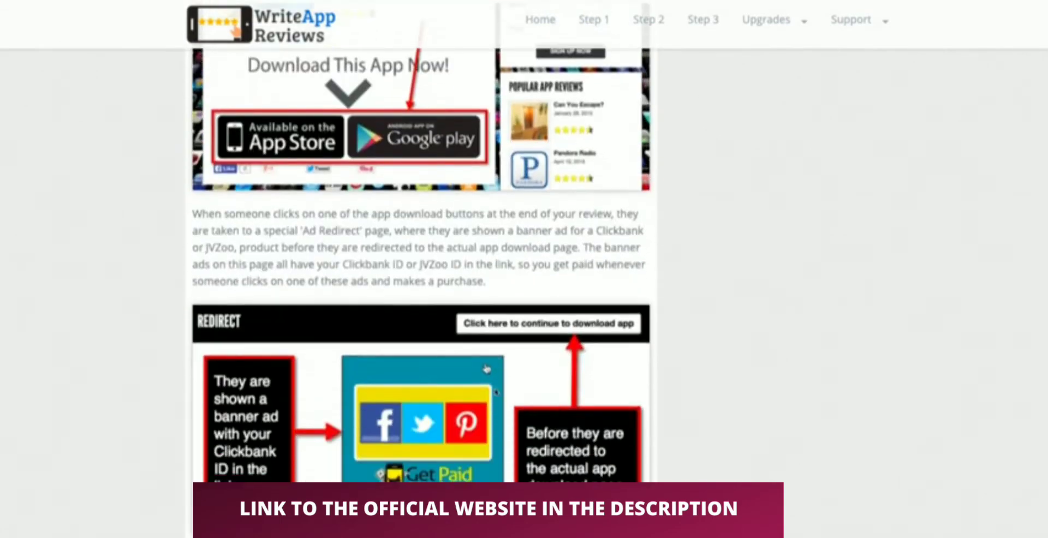
scroll(down, 3)
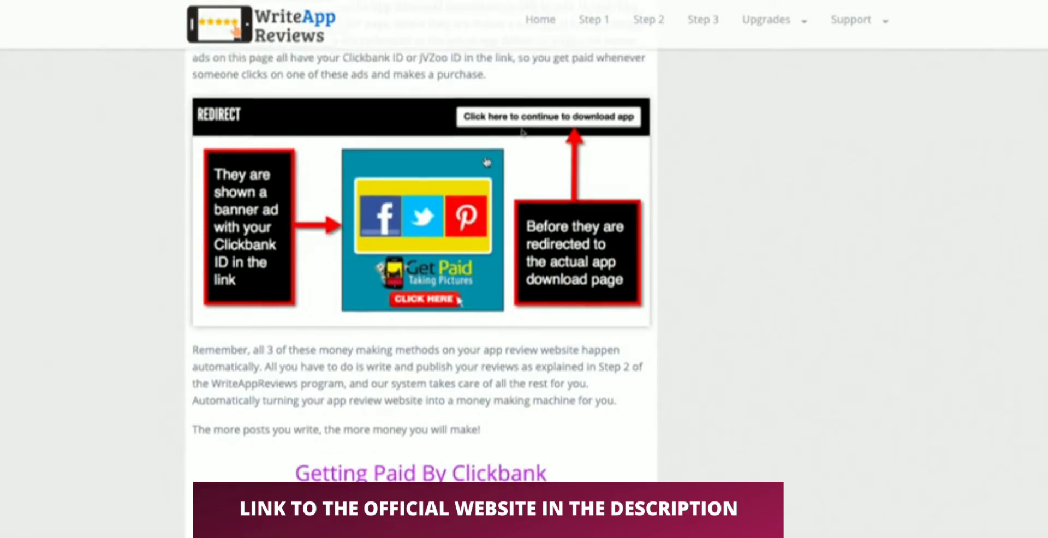
scroll(down, 3)
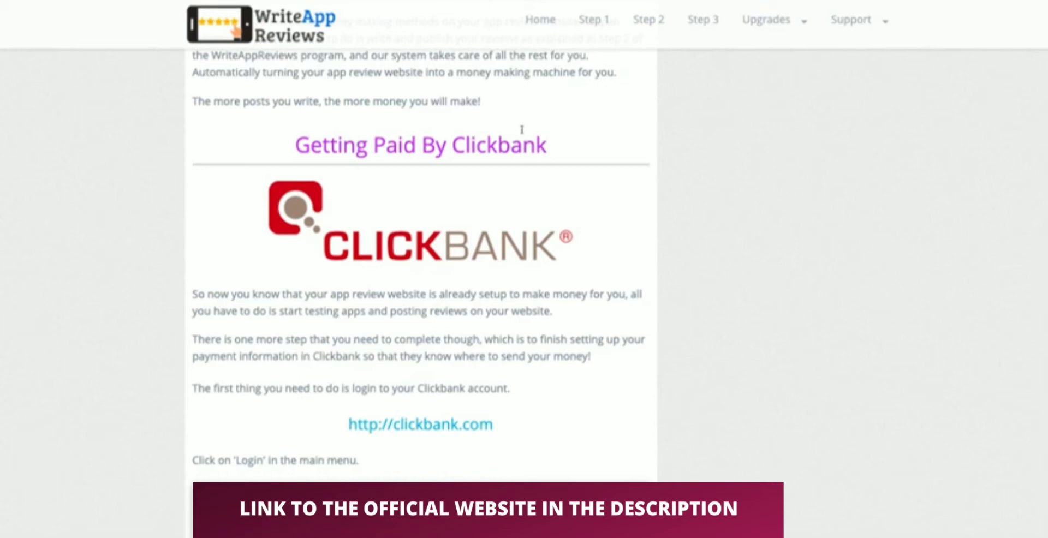
click(702, 19)
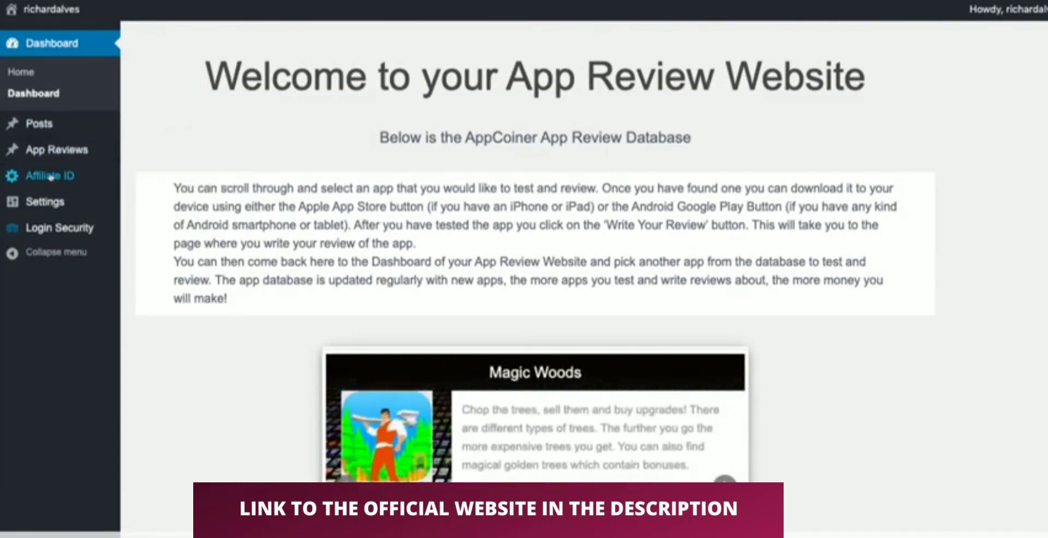
mouse_move(45, 201)
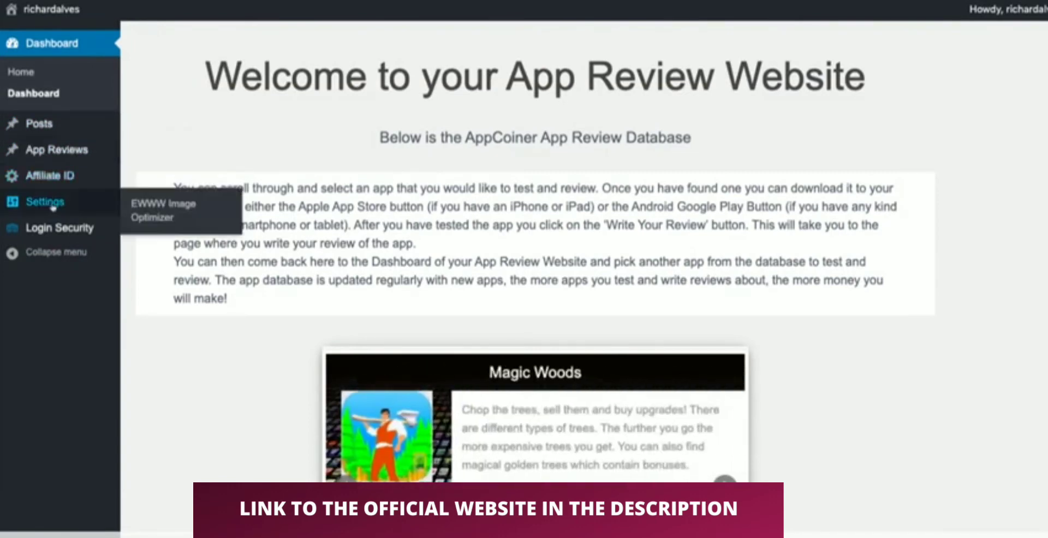
Reach the dashboard's app database slider and bring up an app to test and review
scroll(down, 3)
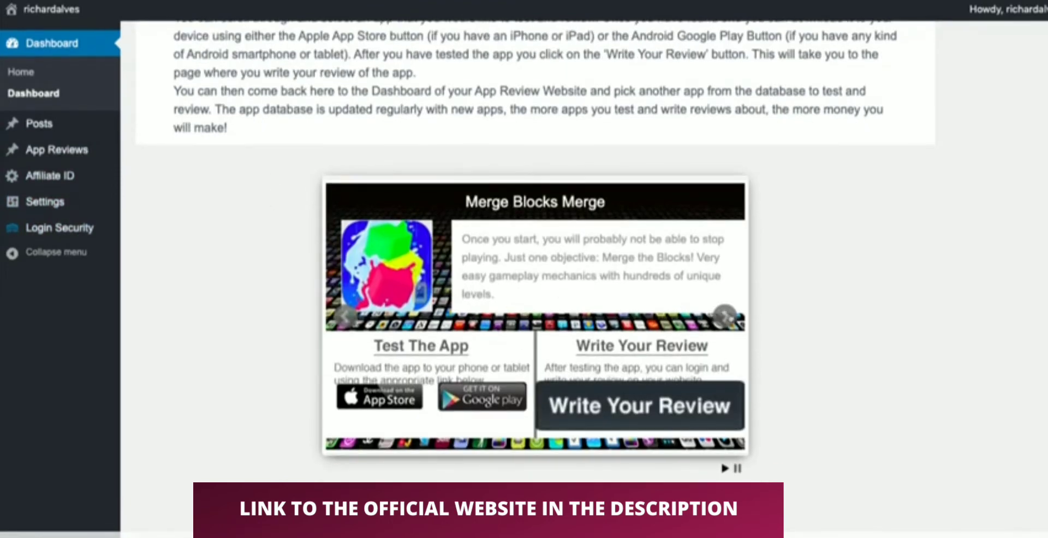
click(725, 315)
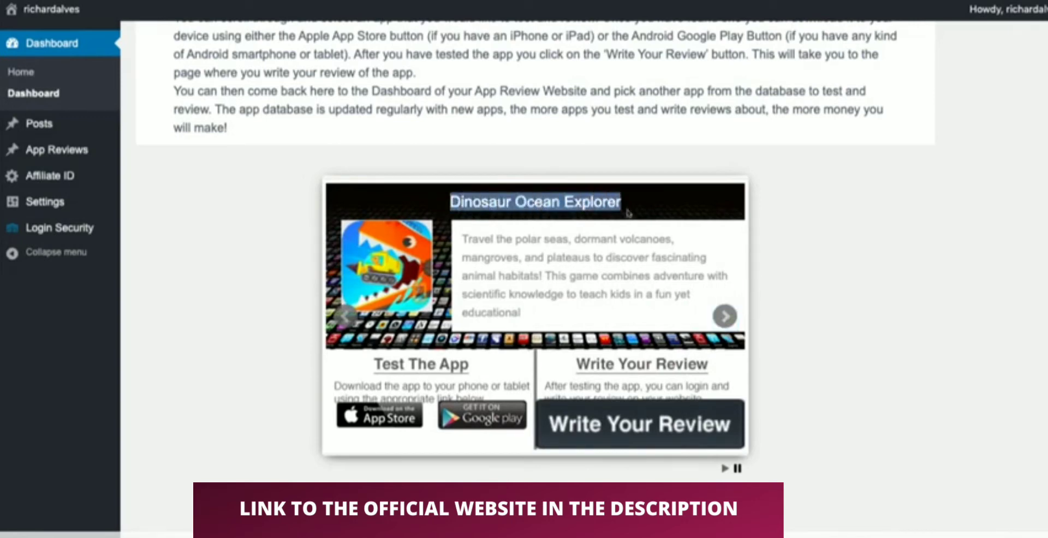
mouse_move(639, 427)
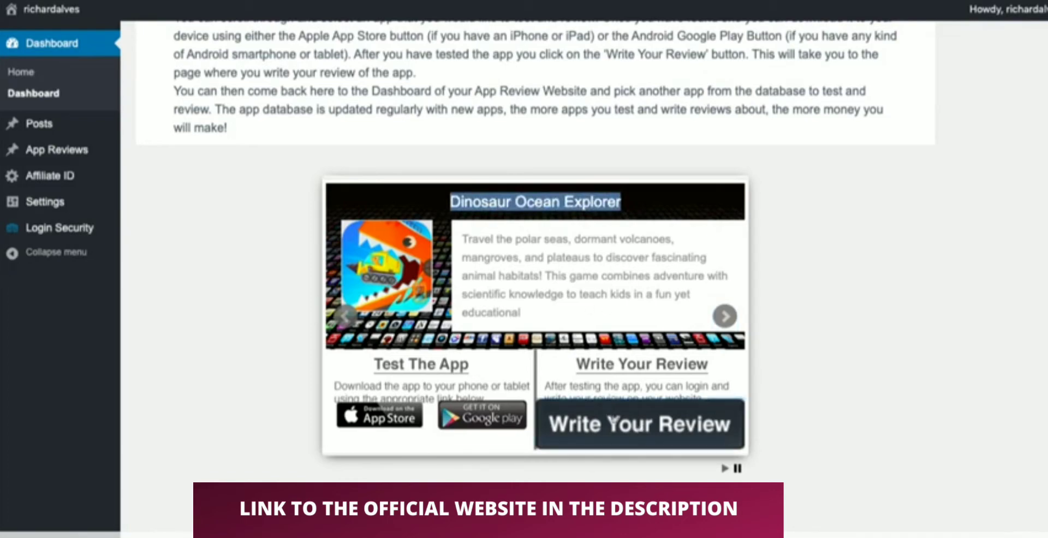
Start the Edit App Review draft for Dinosaur Ocean Explorer with its 4.5 rating and empty body
click(639, 423)
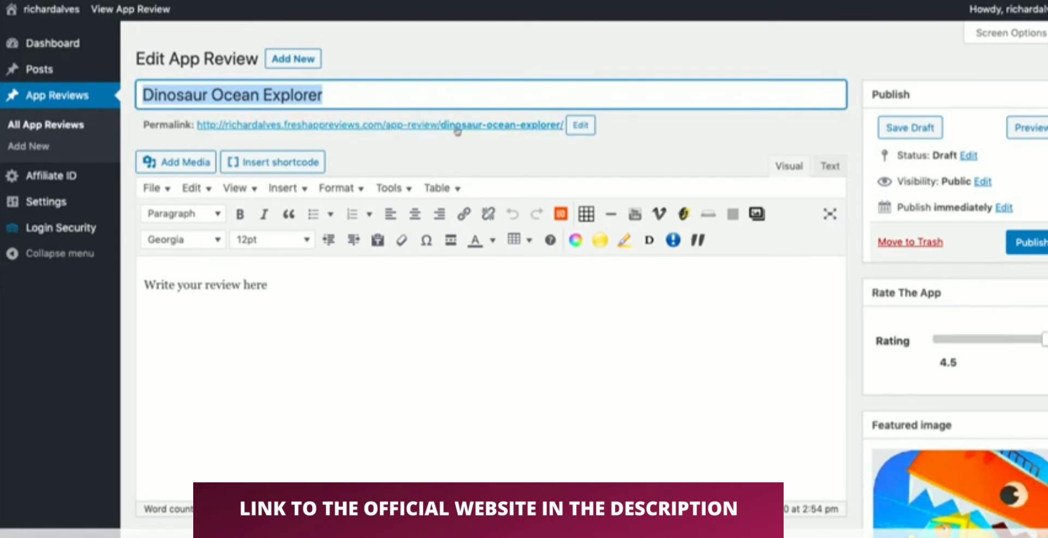
scroll(down, 3)
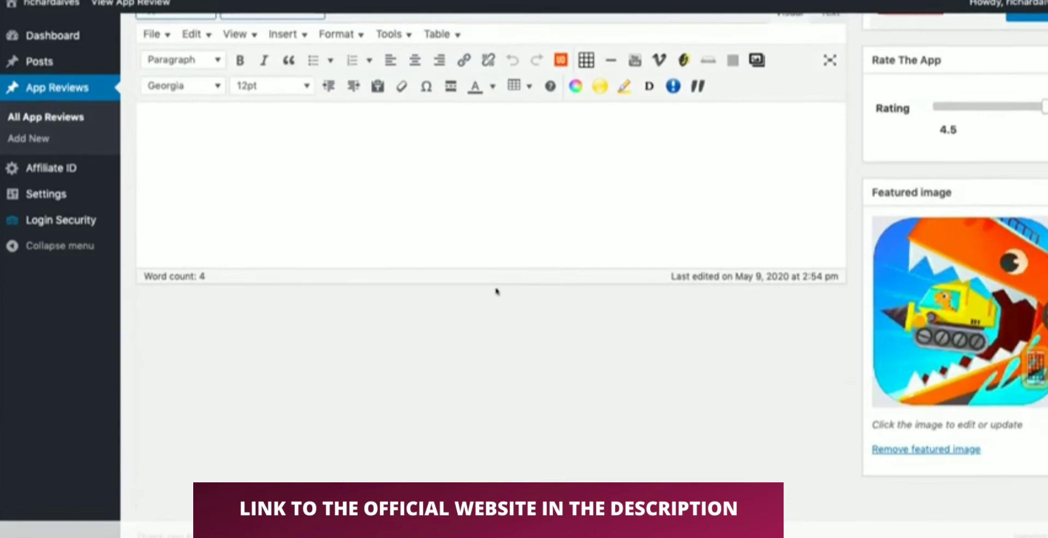
scroll(up, 3)
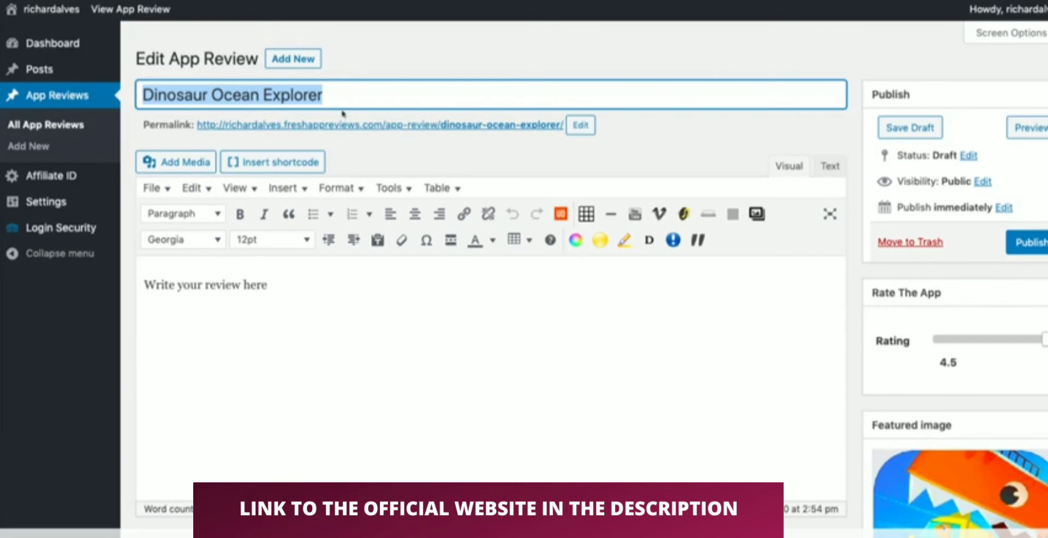
mouse_move(391, 127)
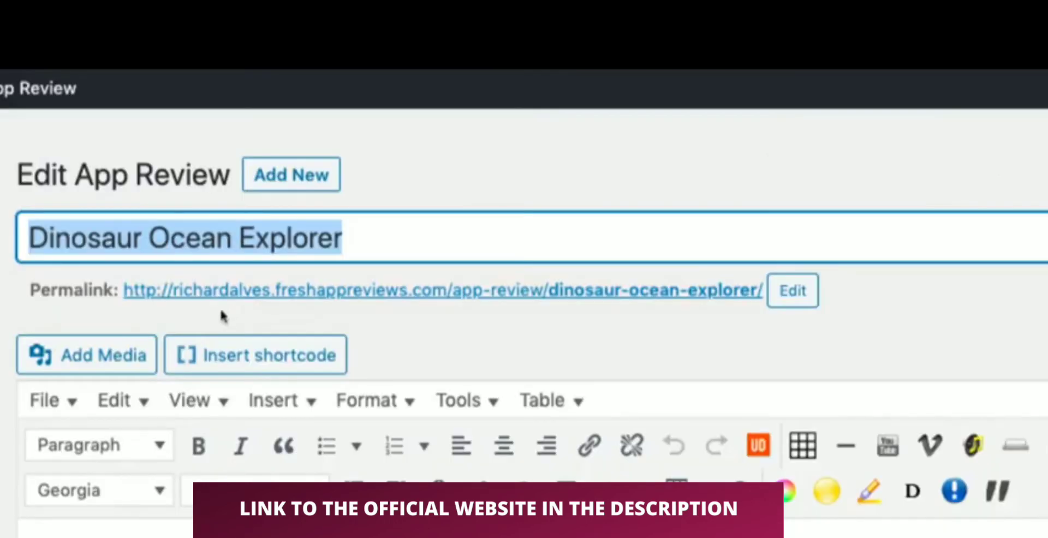
mouse_move(398, 306)
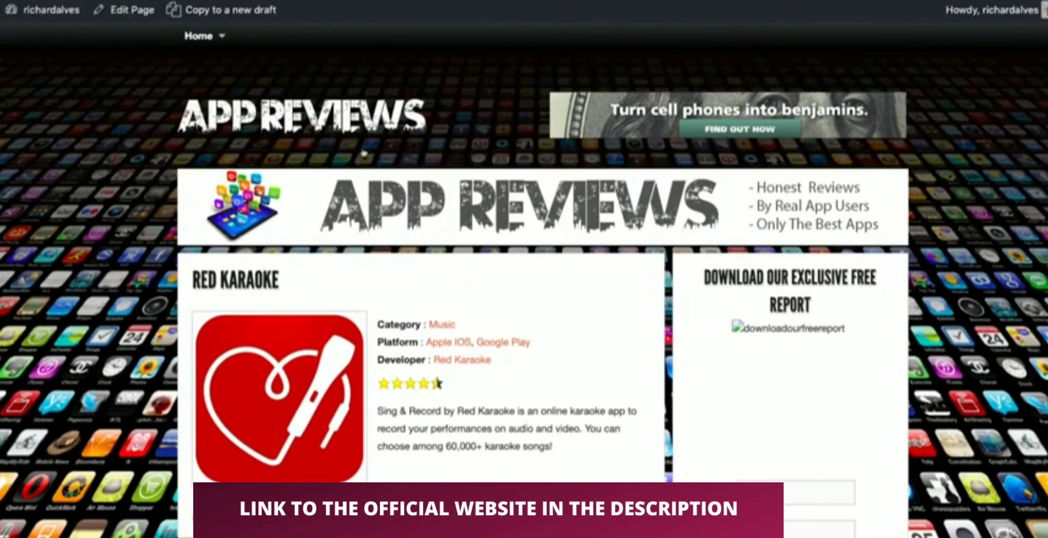
Look over the published Red Karaoke review page, then select the Dinosaur Ocean Explorer title in the draft
scroll(down, 3)
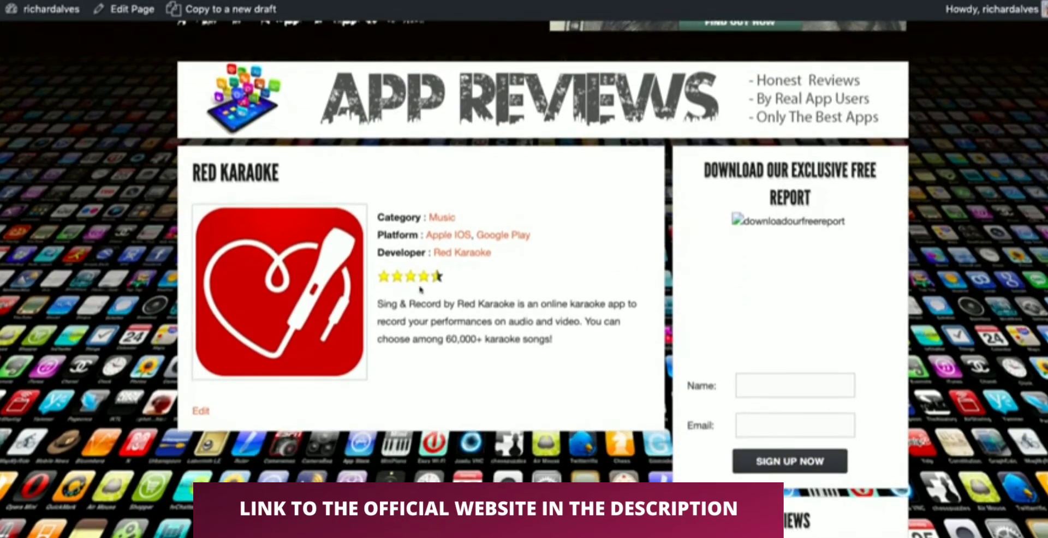
scroll(down, 3)
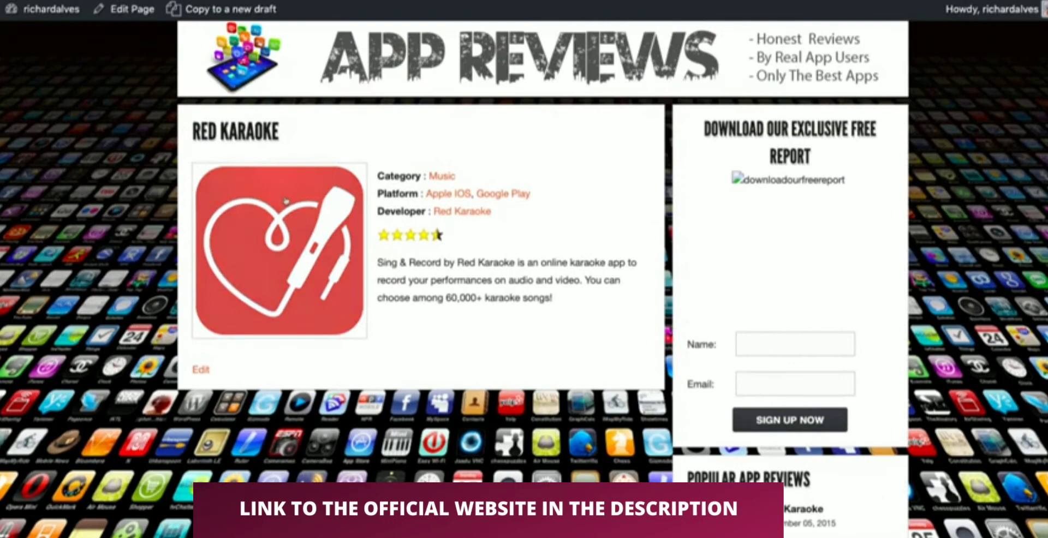
mouse_move(267, 233)
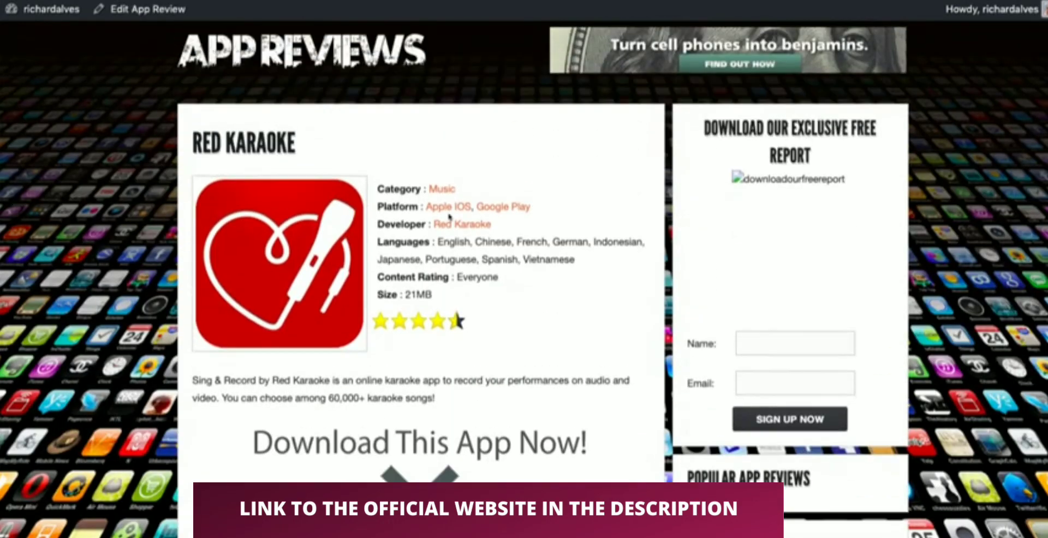
scroll(down, 3)
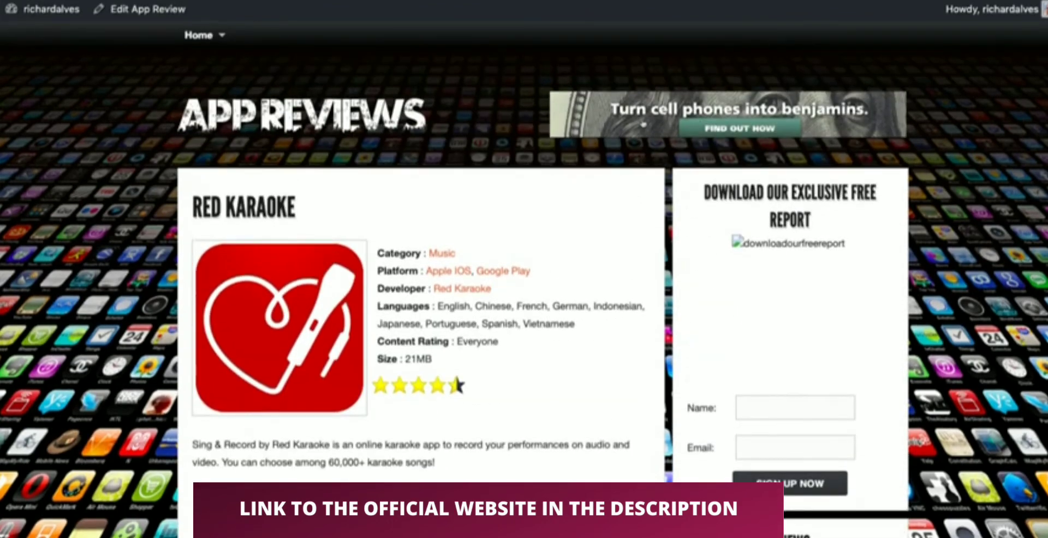
scroll(down, 3)
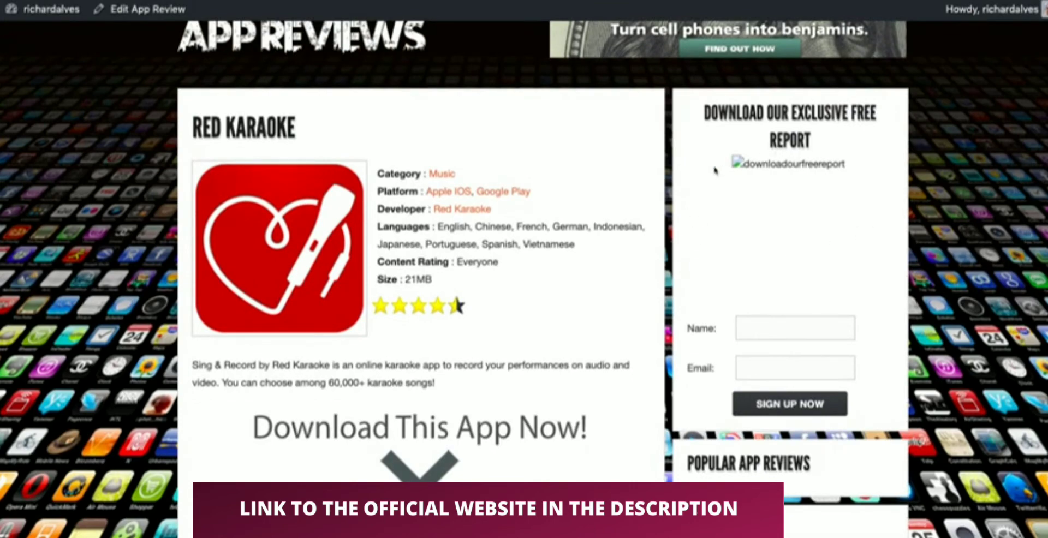
mouse_move(806, 189)
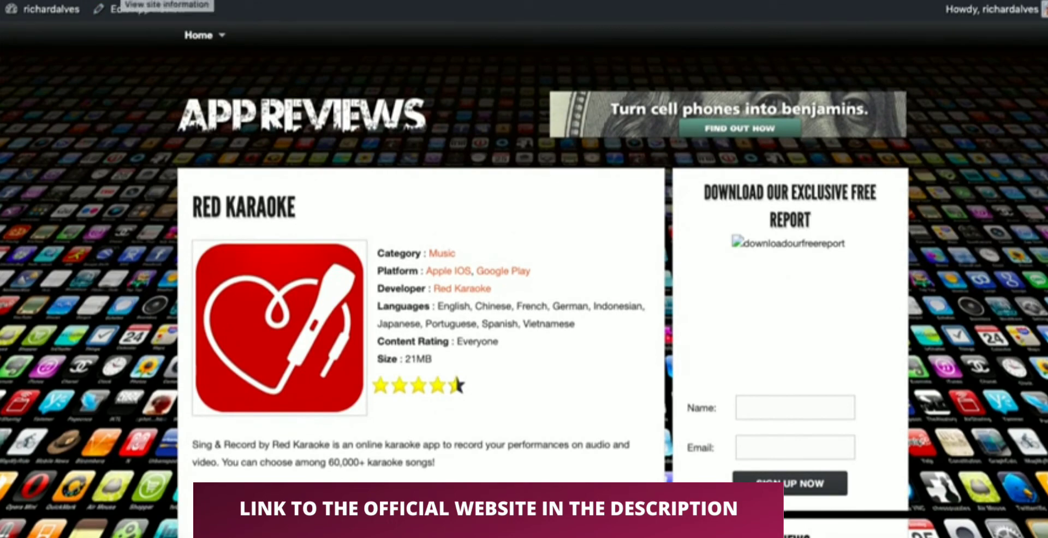
scroll(down, 3)
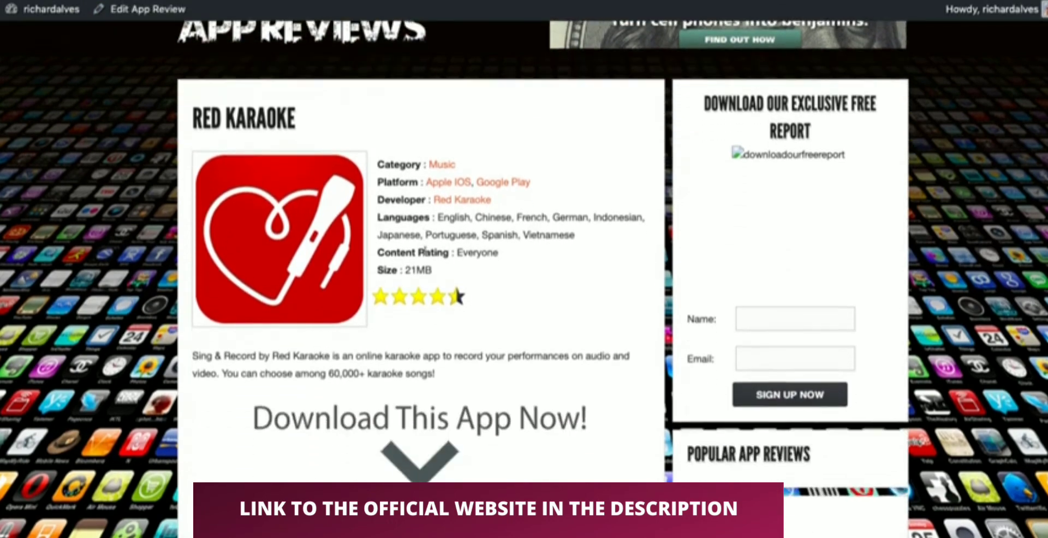
scroll(down, 3)
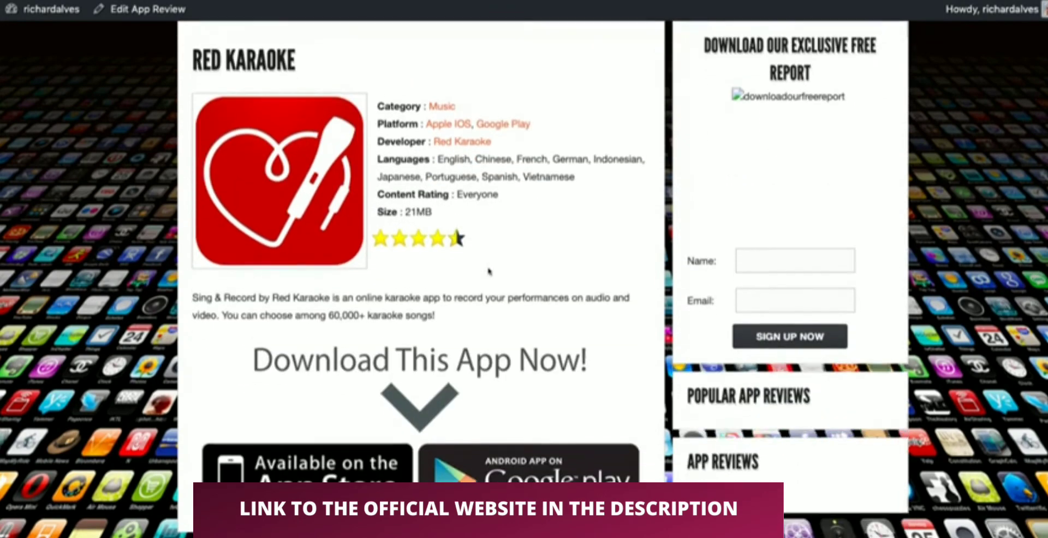
scroll(down, 3)
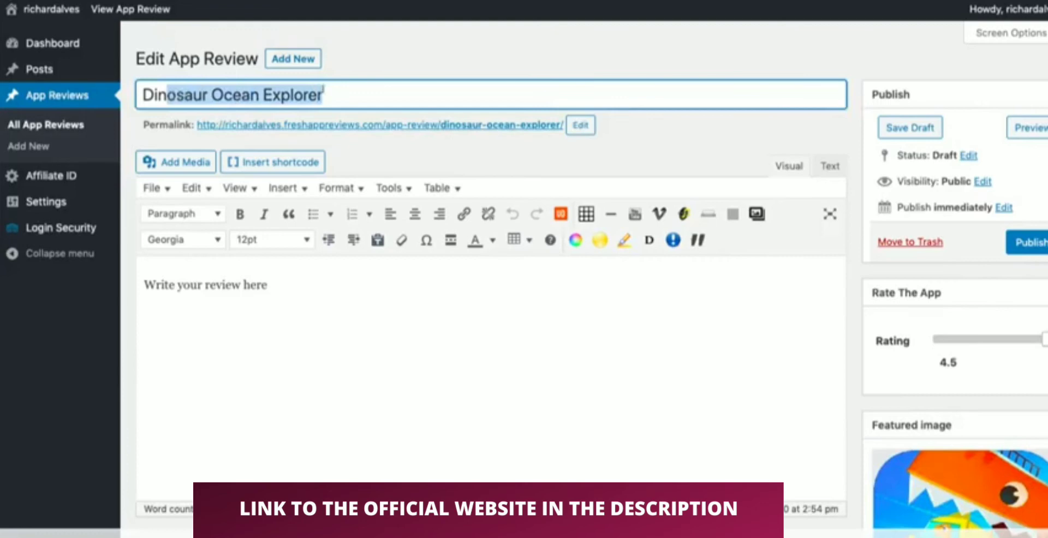
click(324, 94)
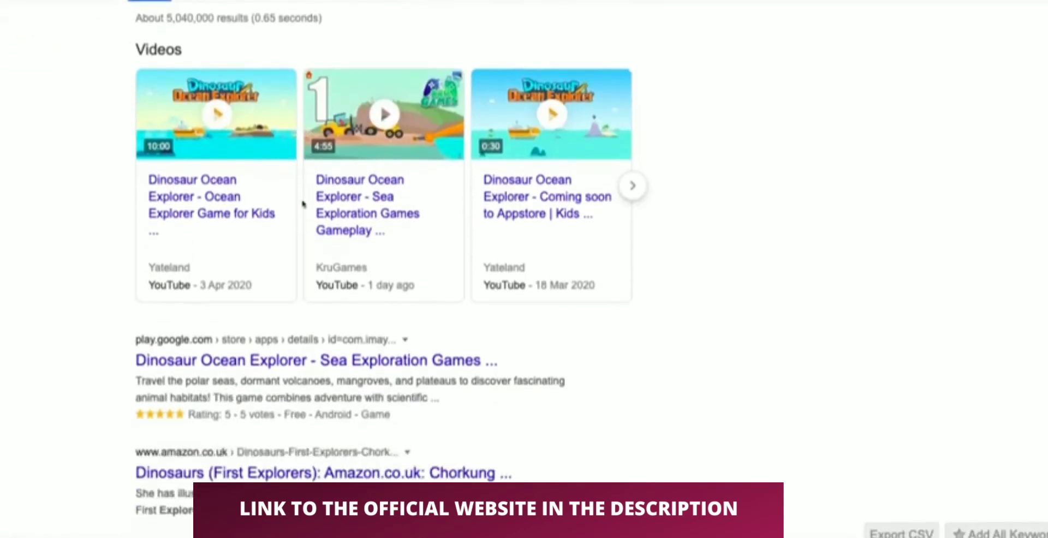
Browse the Google results for Dinosaur Ocean Explorer down toward the second page
scroll(down, 3)
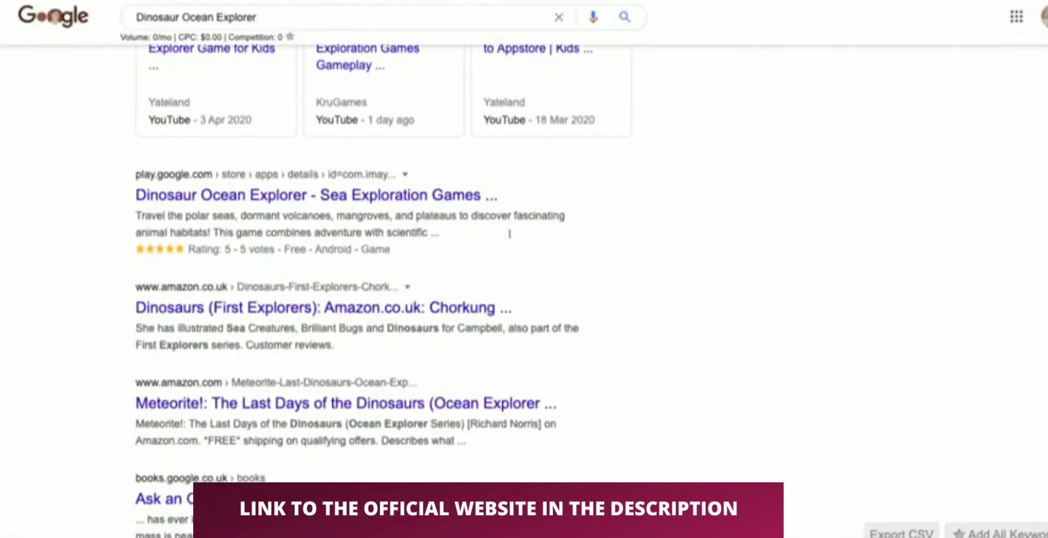
scroll(down, 3)
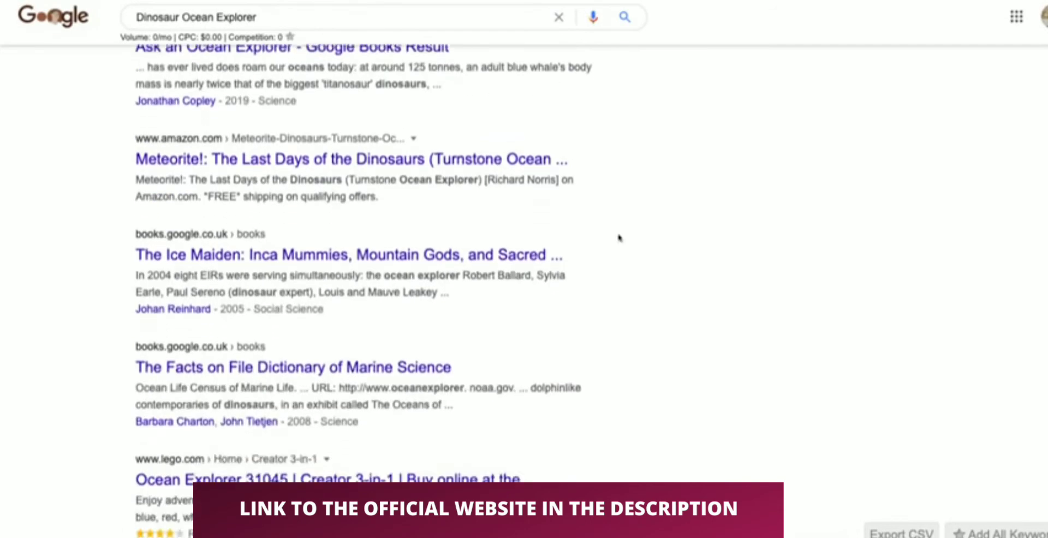
scroll(down, 3)
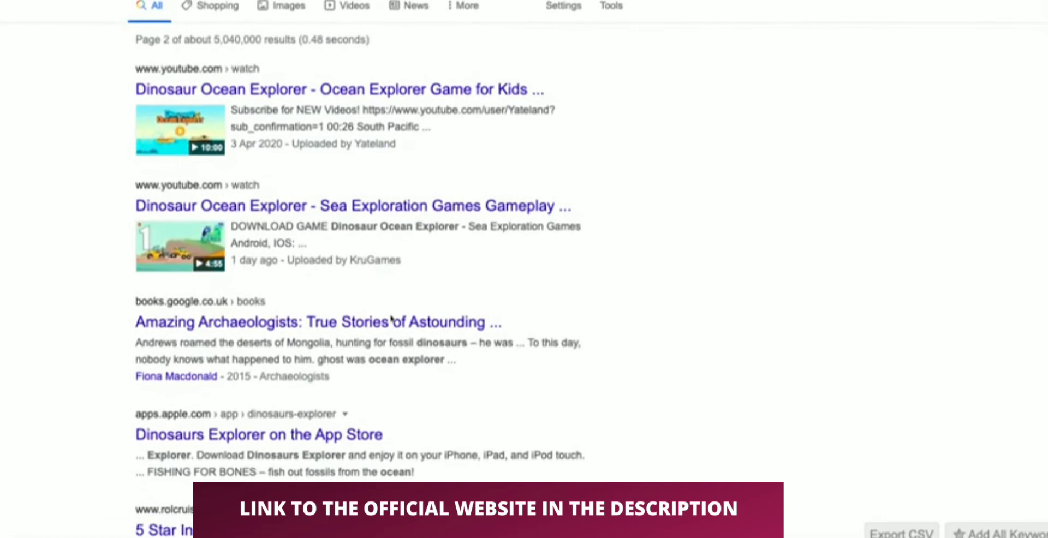
scroll(down, 3)
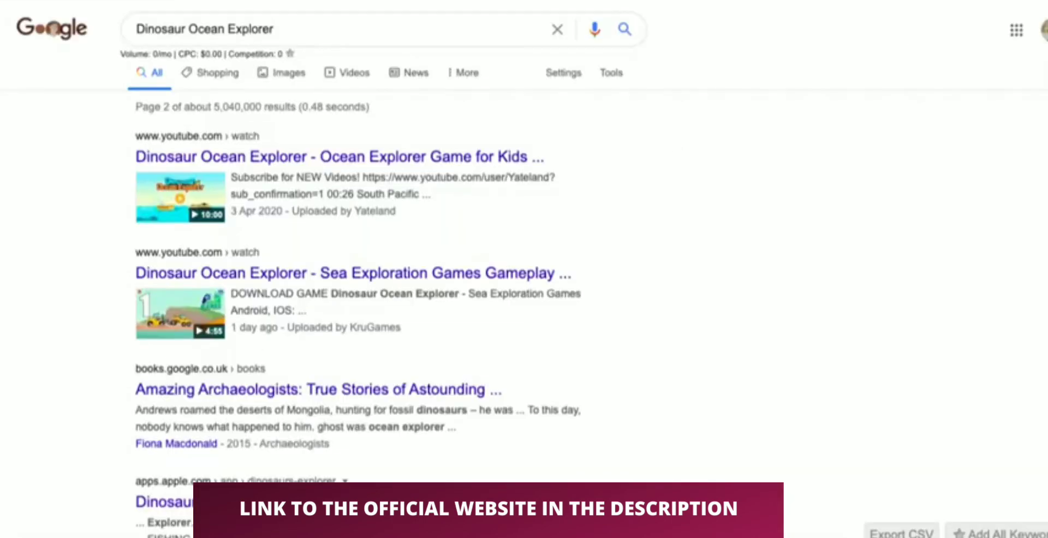
mouse_move(728, 226)
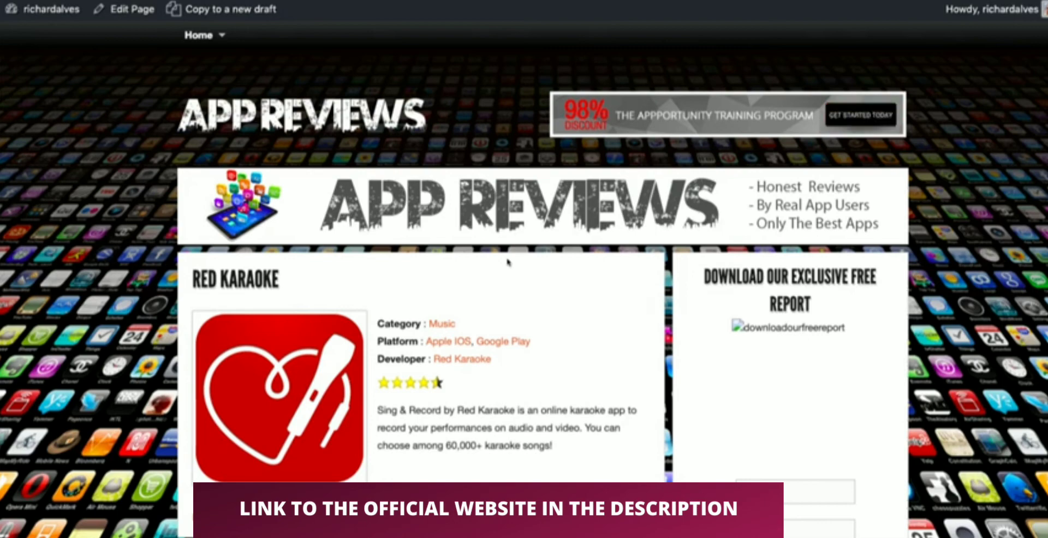
mouse_move(861, 114)
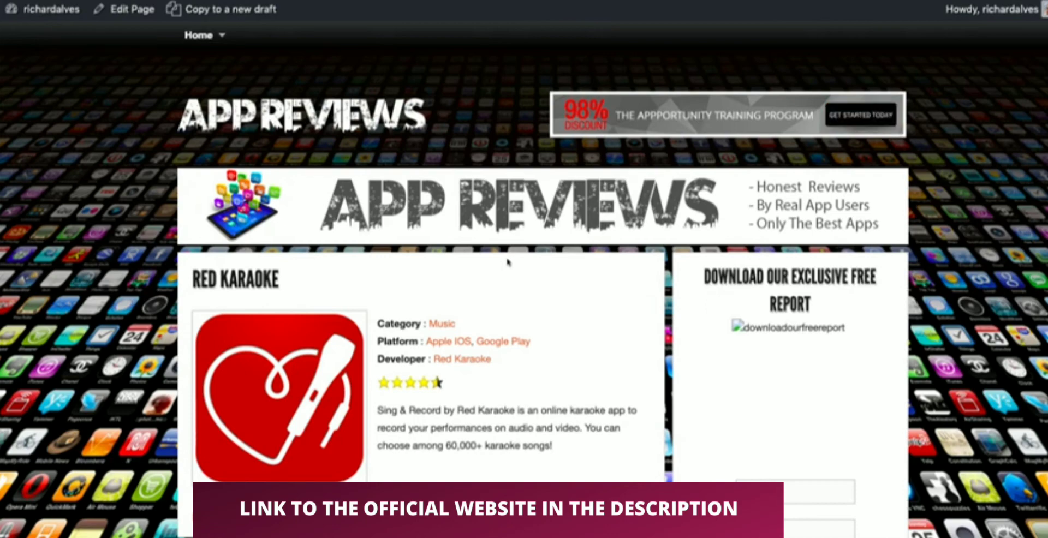
mouse_move(862, 115)
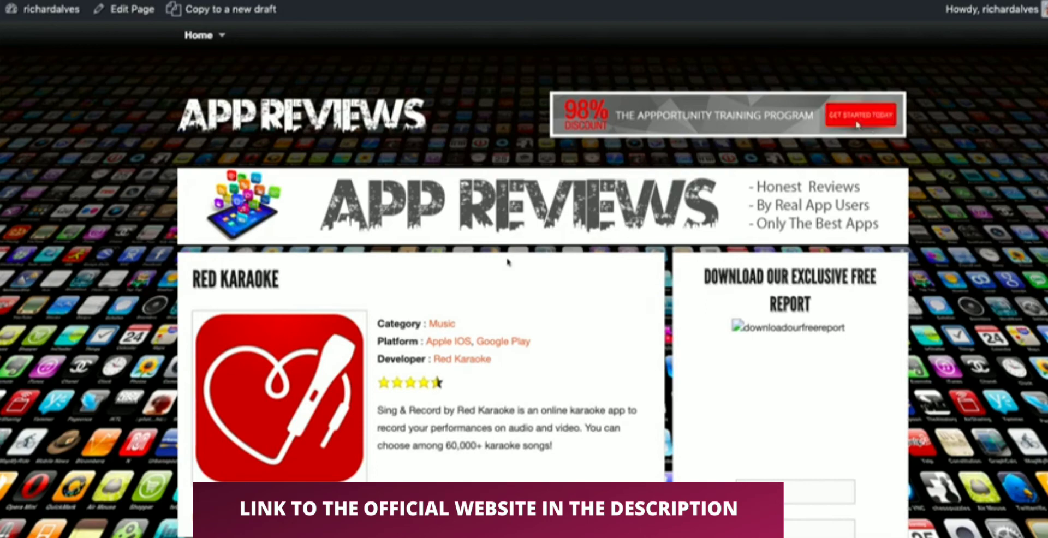
mouse_move(862, 300)
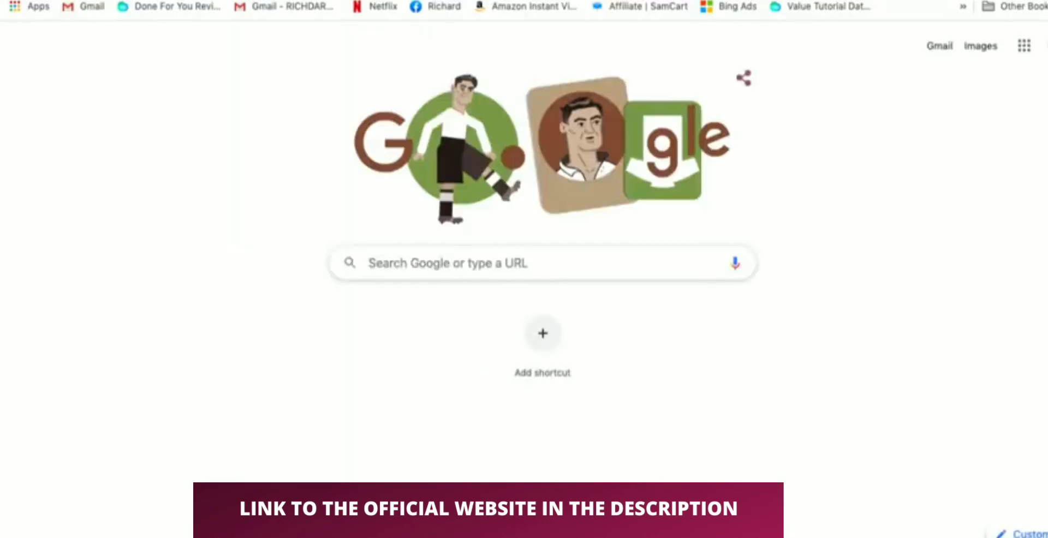
Go to the AppCoiner site by entering 'appcoiner' in a new tab's address bar
text(appcoiner)
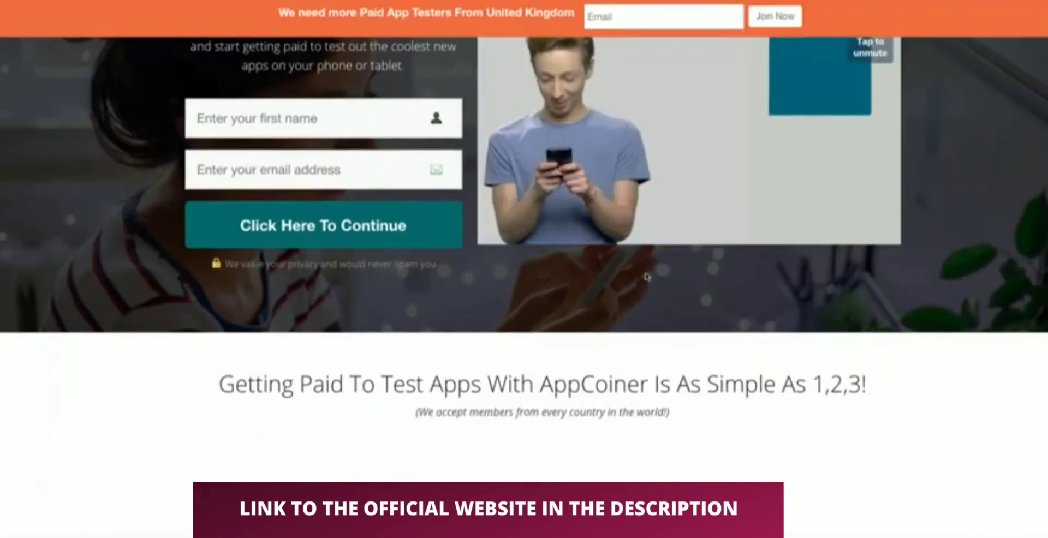
scroll(down, 3)
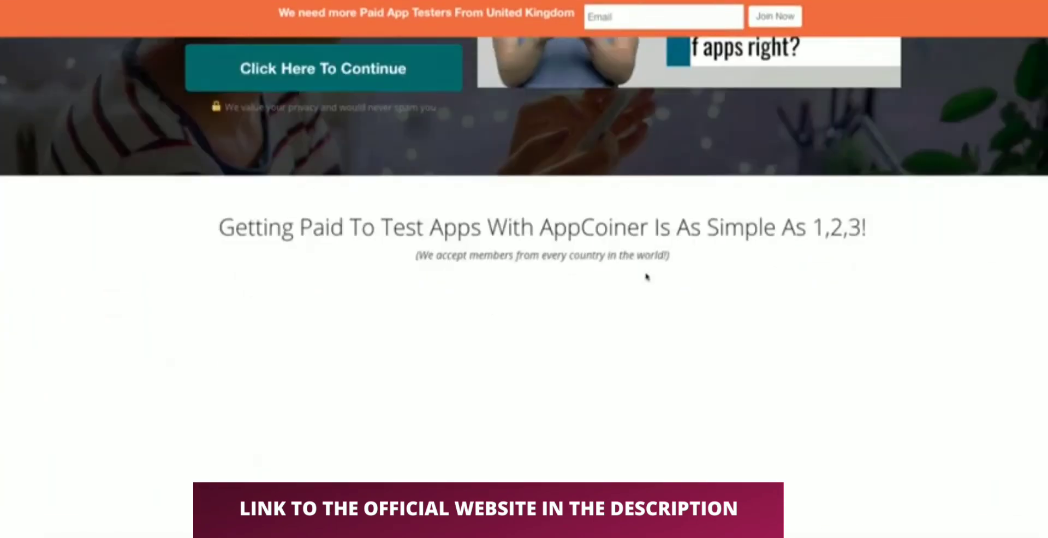
scroll(down, 3)
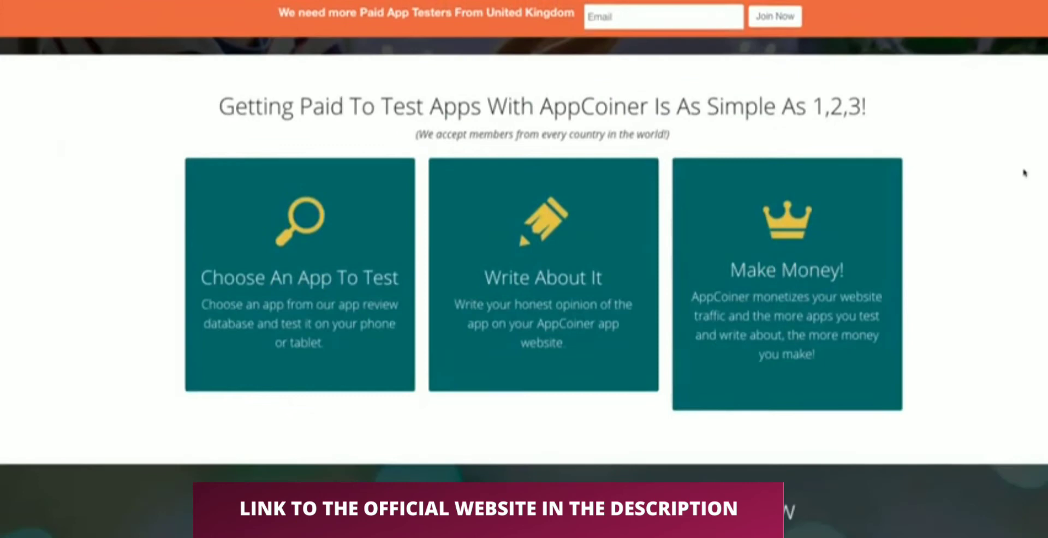
scroll(up, 3)
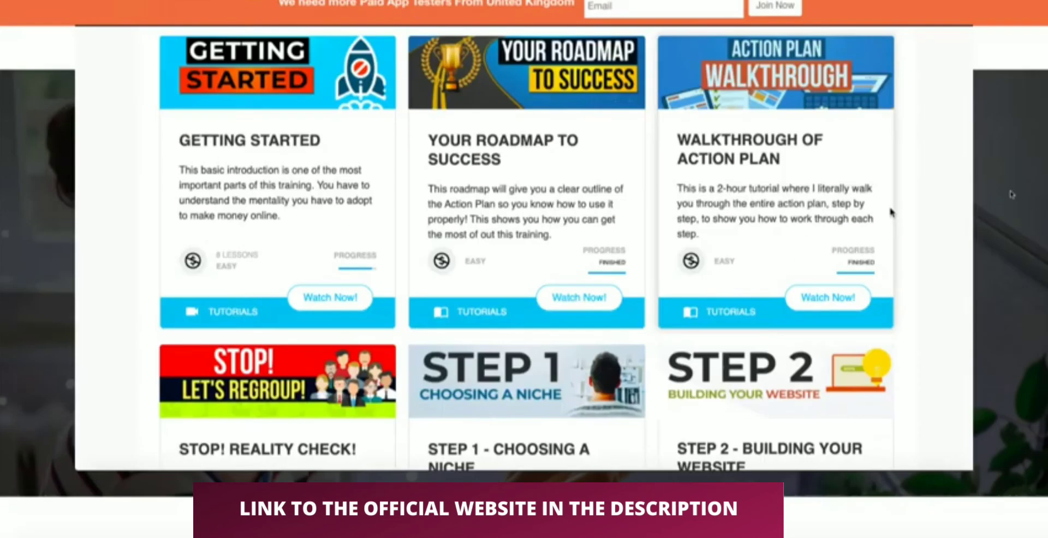
scroll(down, 3)
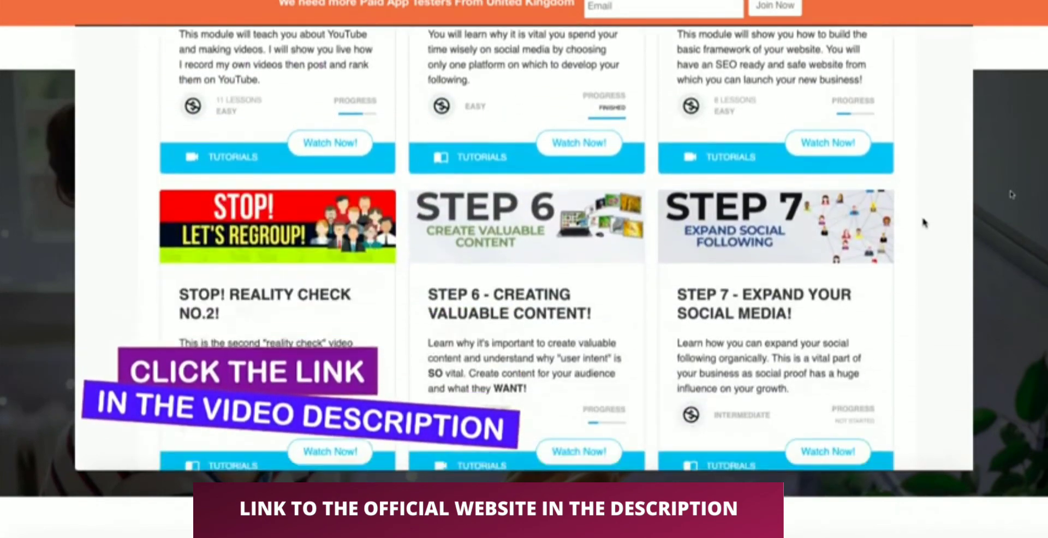
scroll(down, 3)
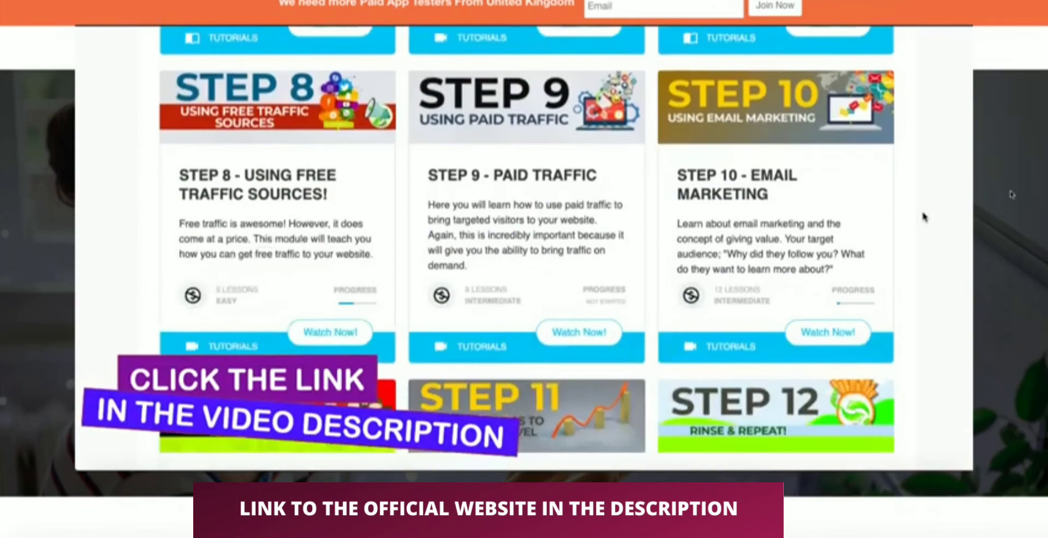